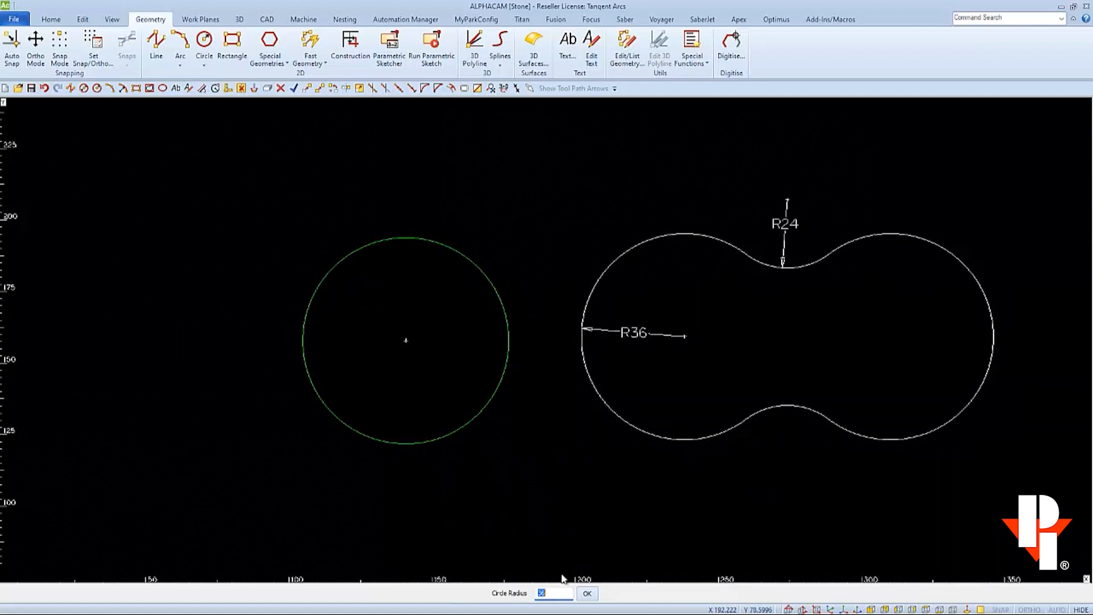
Confirm the same radius for a second circle placed left of the first
click(586, 594)
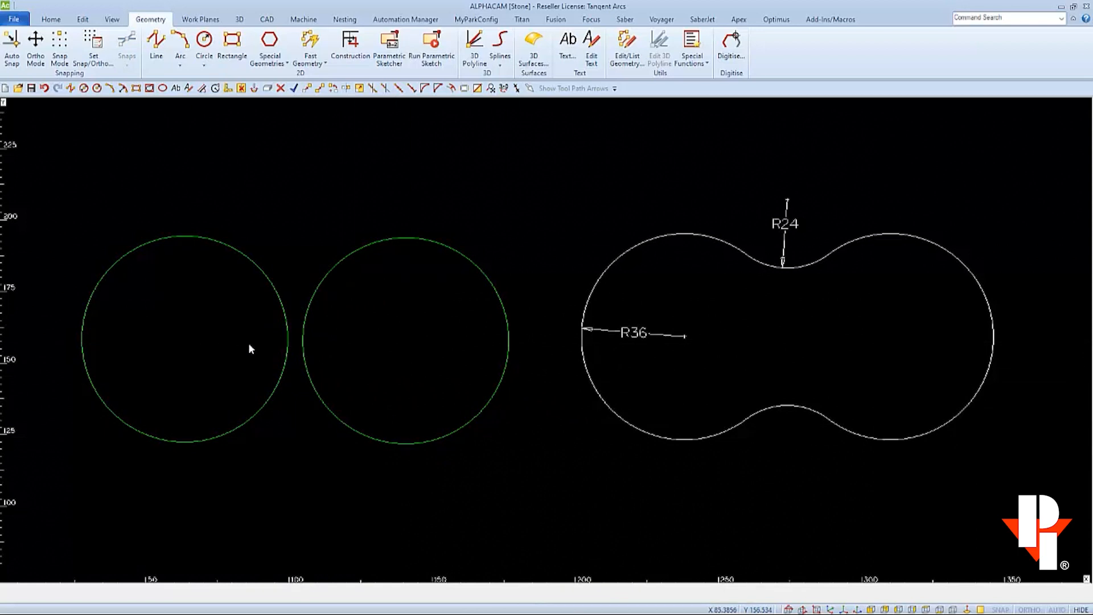
mouse_move(289, 348)
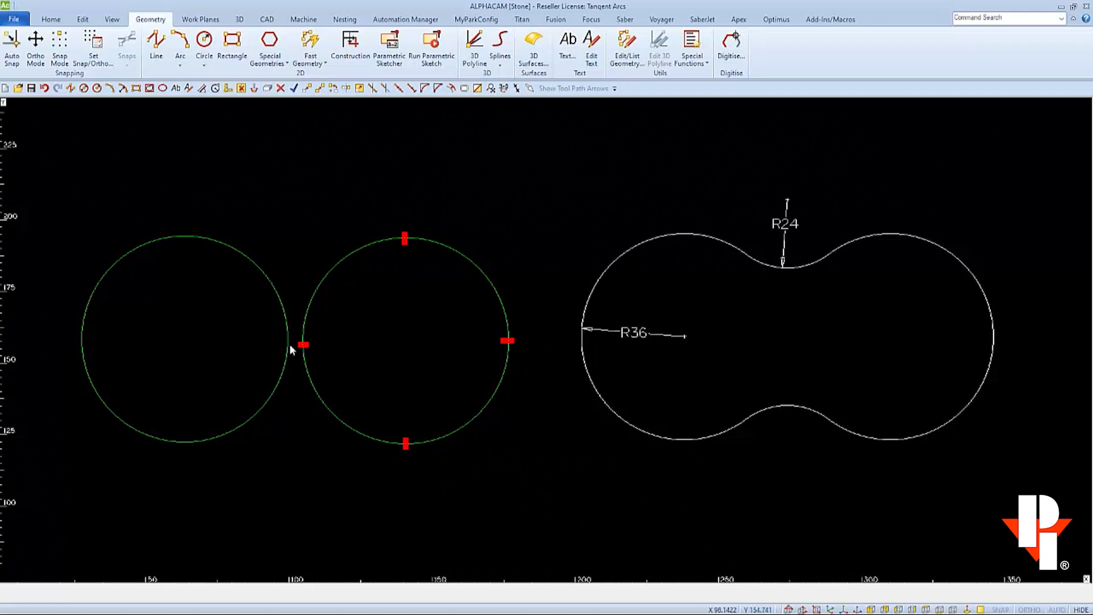
Start a Move of the left circle using its quadrant point as the base point
click(82, 19)
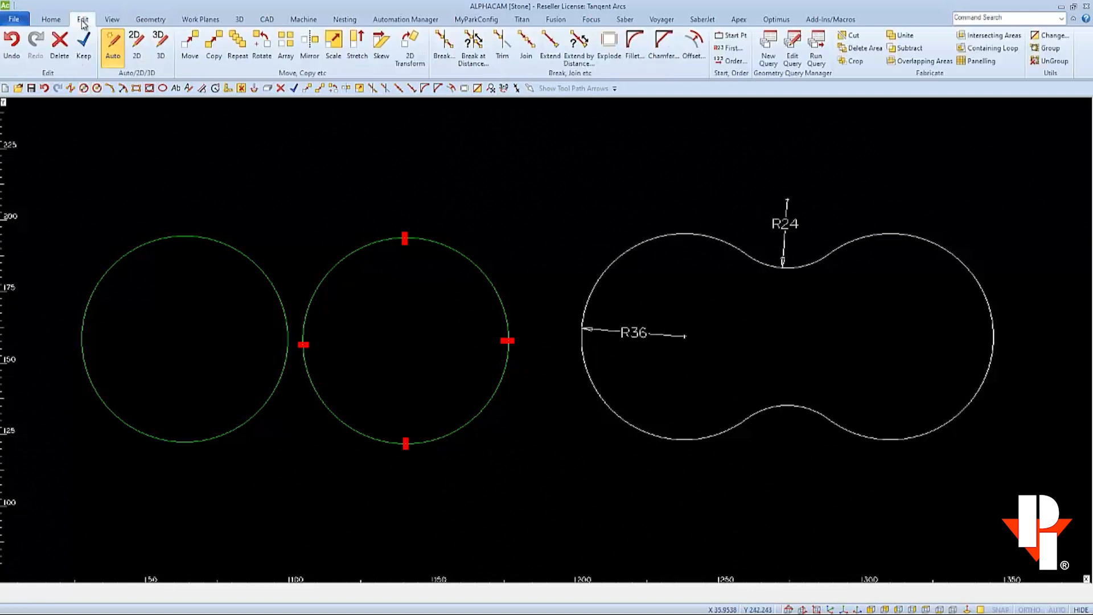
click(189, 46)
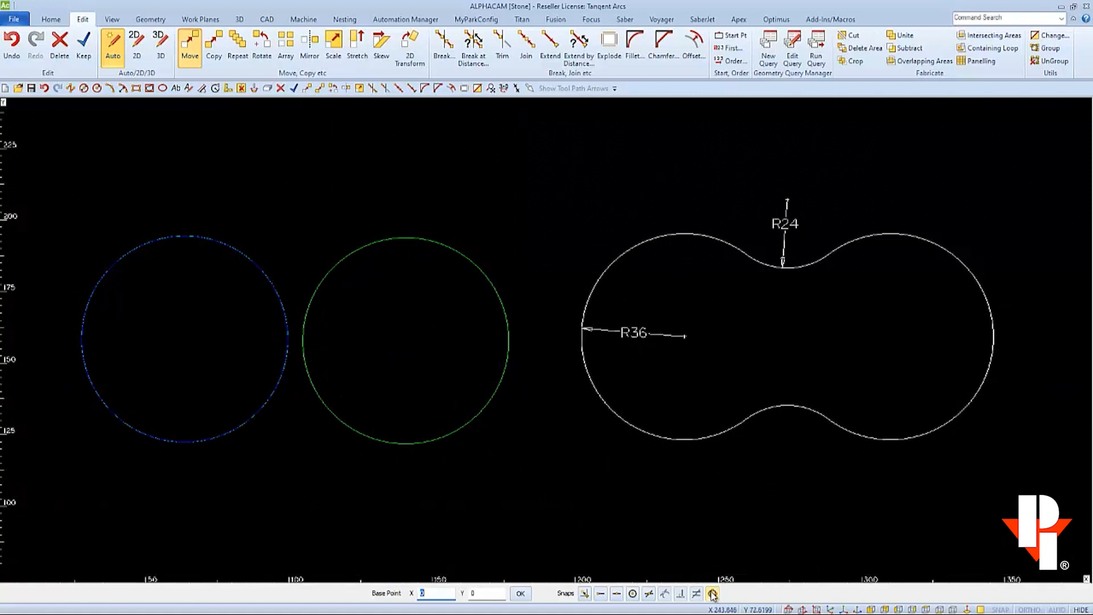
click(713, 594)
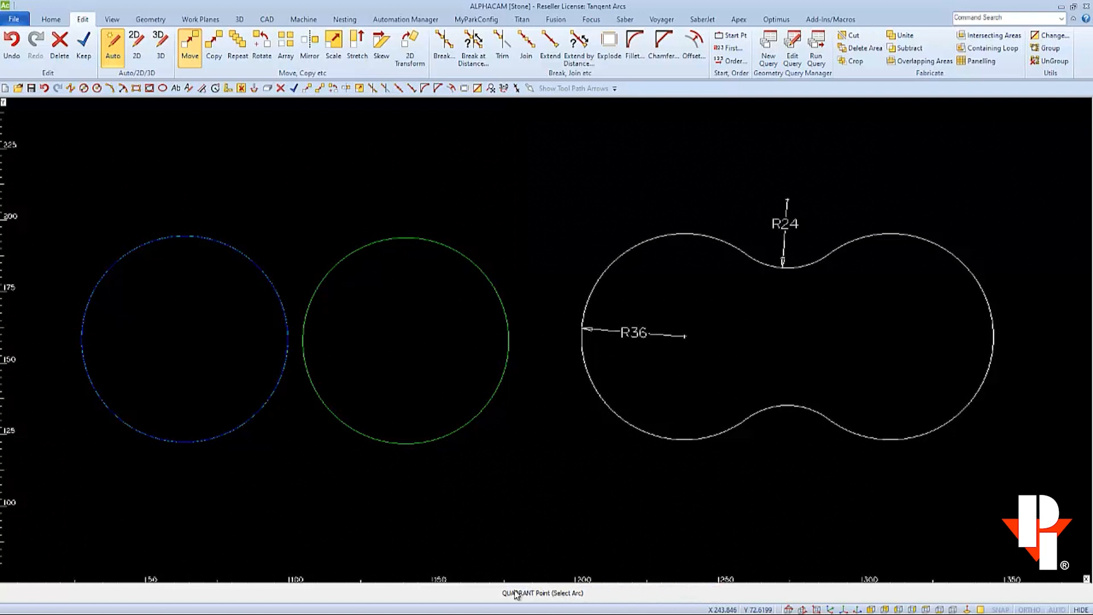
mouse_move(286, 341)
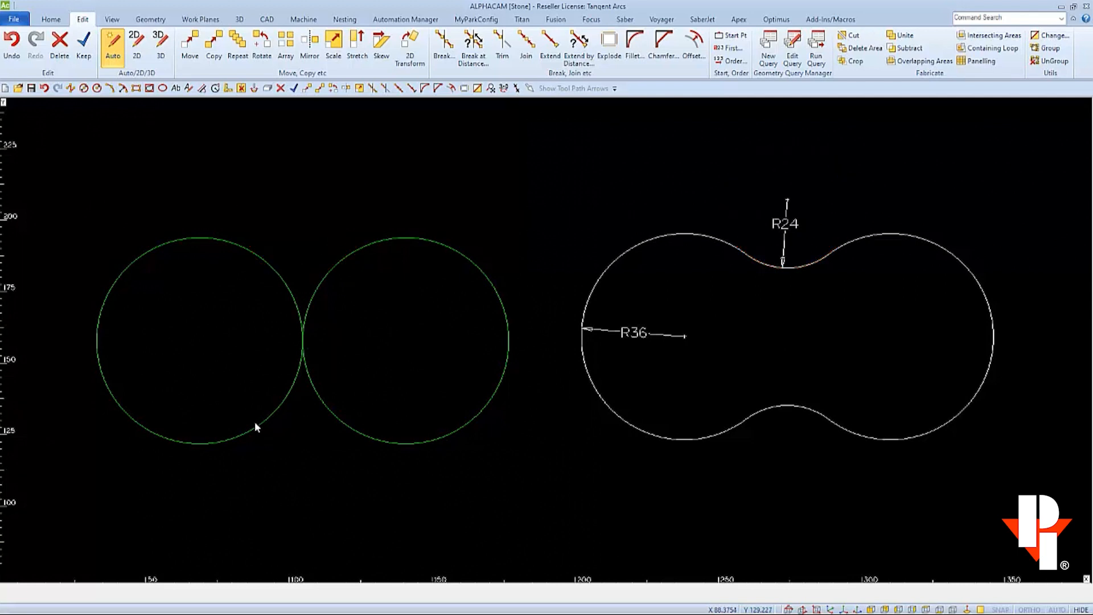
mouse_move(334, 417)
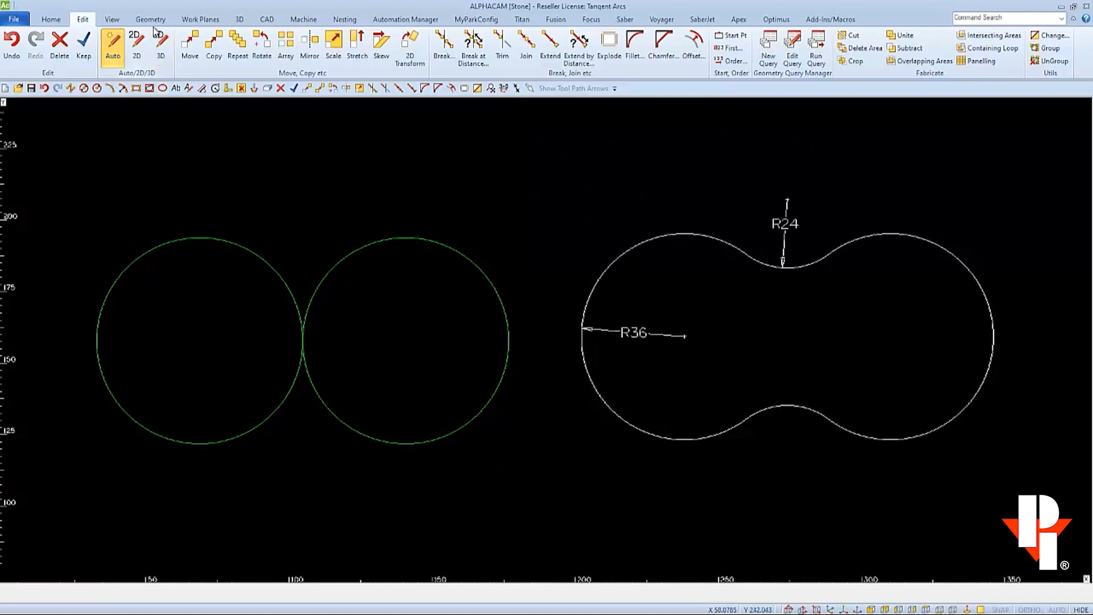
Start a Tangent Circles command for a radius-24 circle tangent to 2 Arcs
click(149, 19)
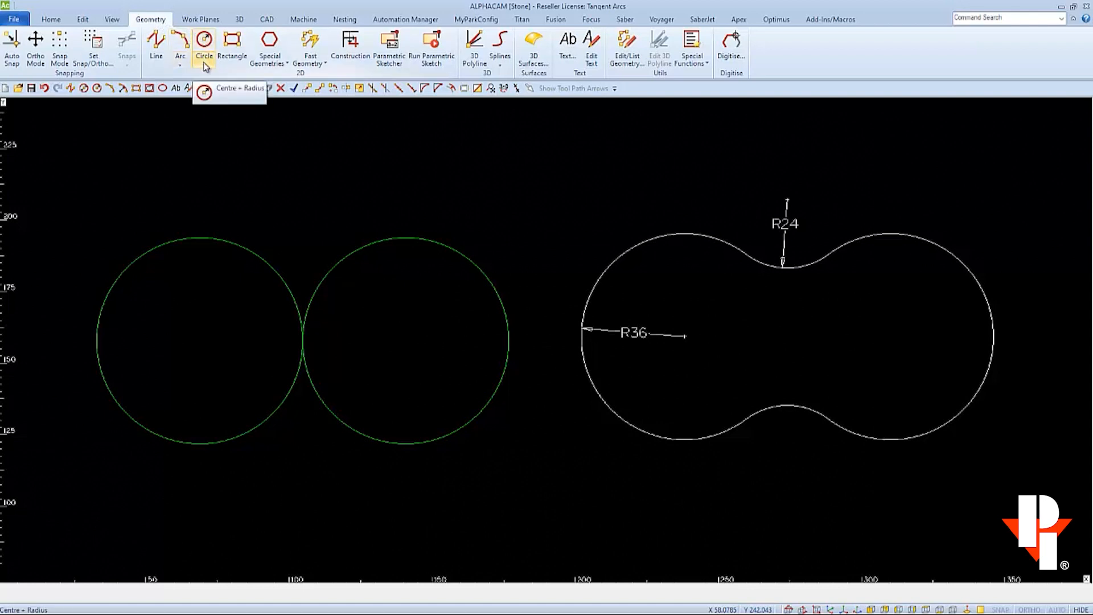
click(204, 42)
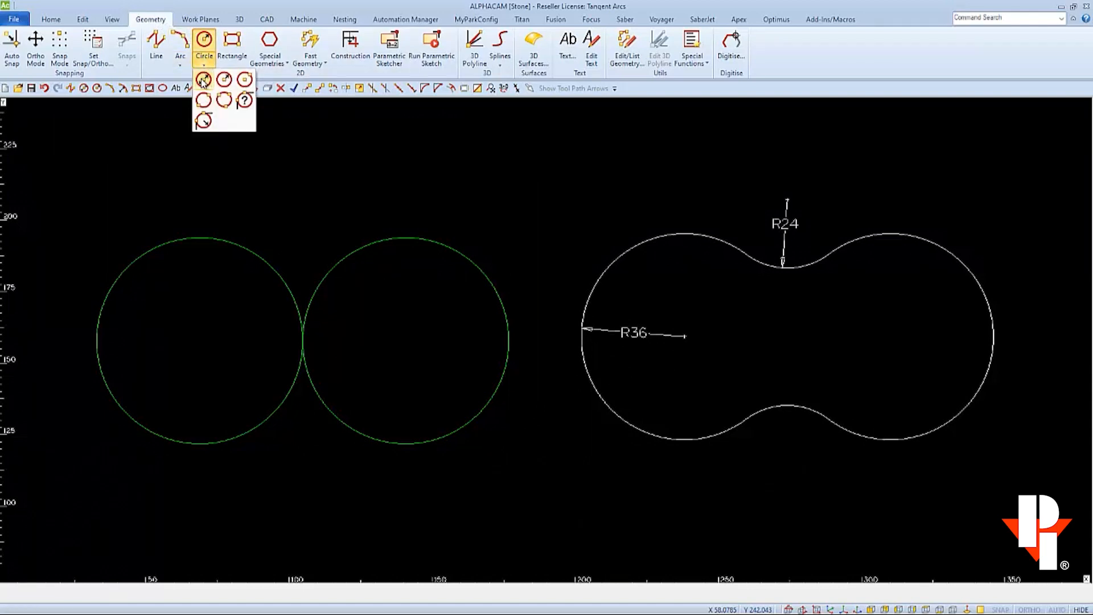
mouse_move(245, 80)
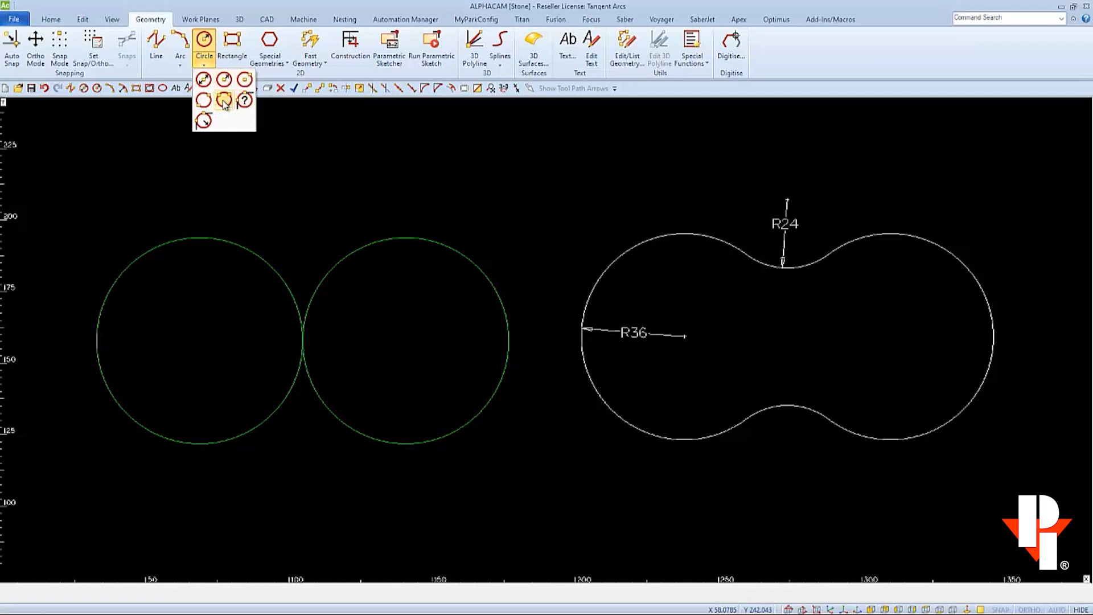
mouse_move(203, 122)
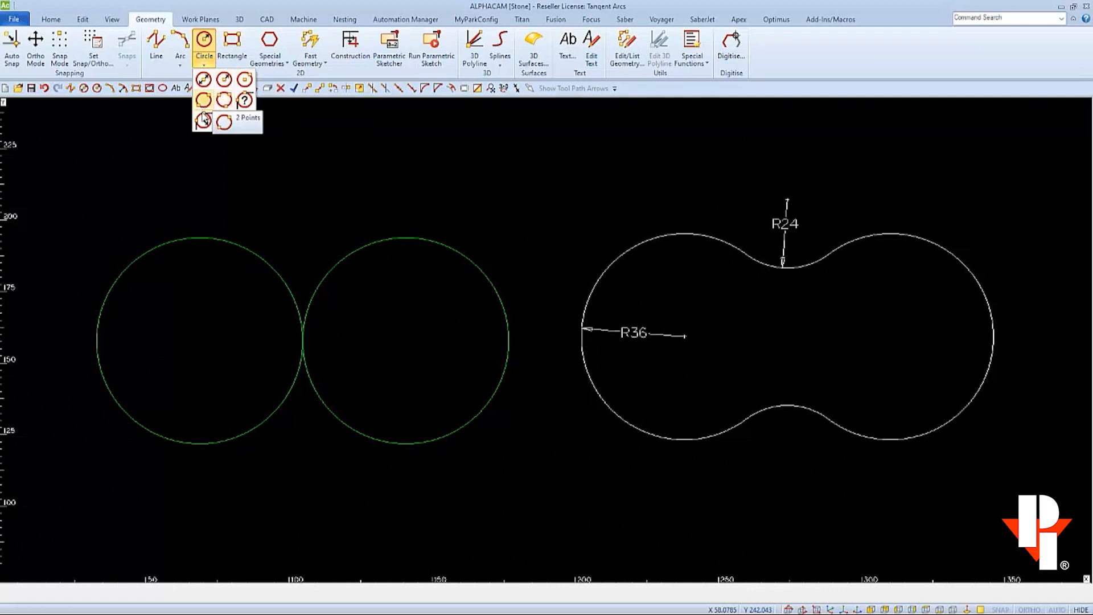
mouse_move(203, 122)
text(24)
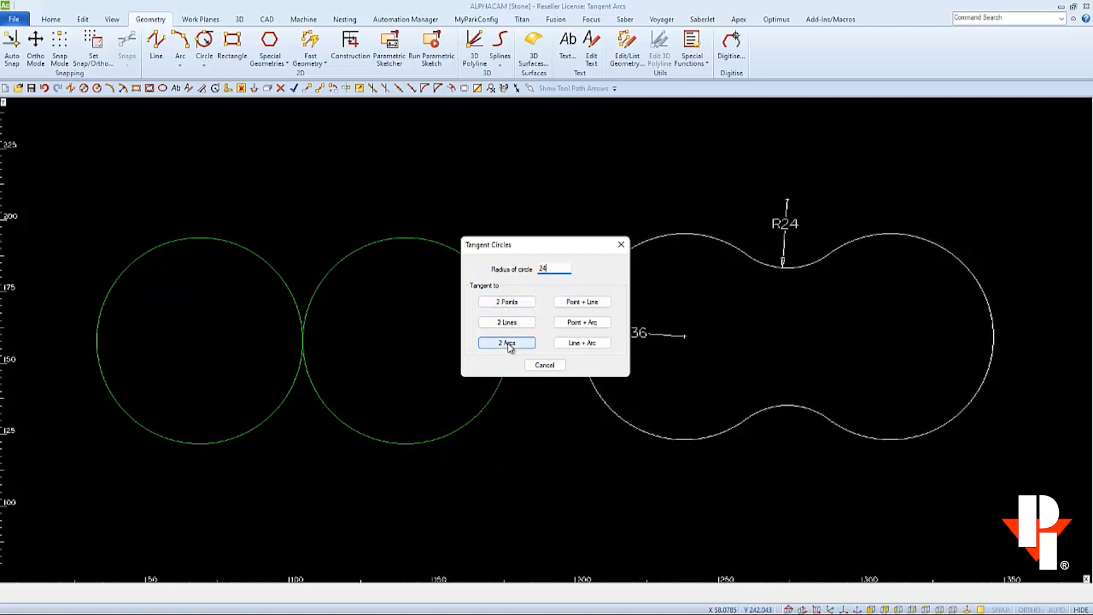
click(506, 342)
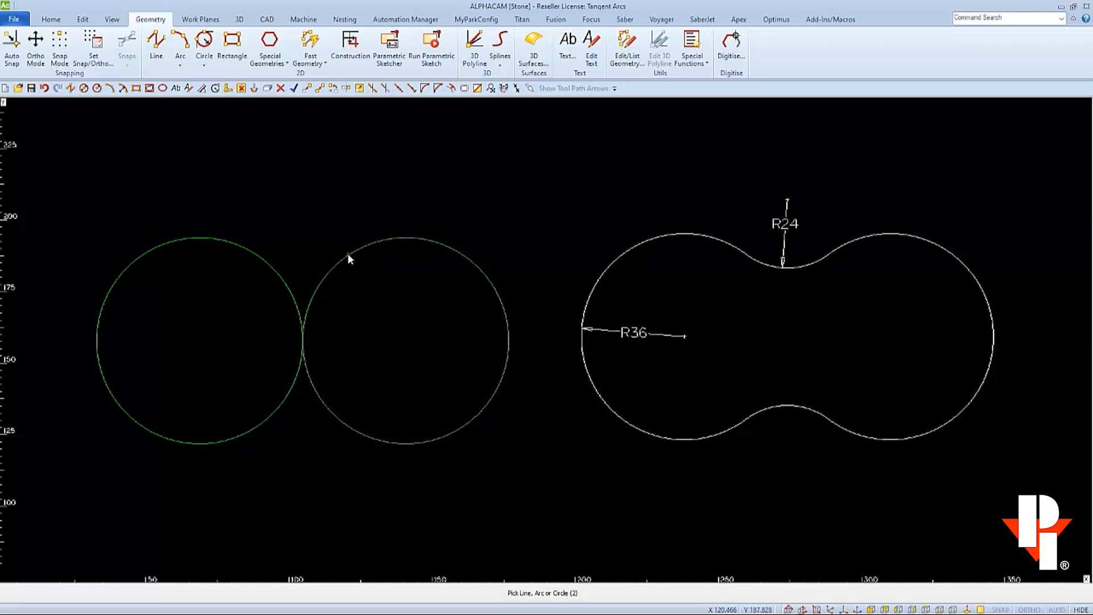
Pick both large circles and accept the top R24 tangent solution
click(348, 259)
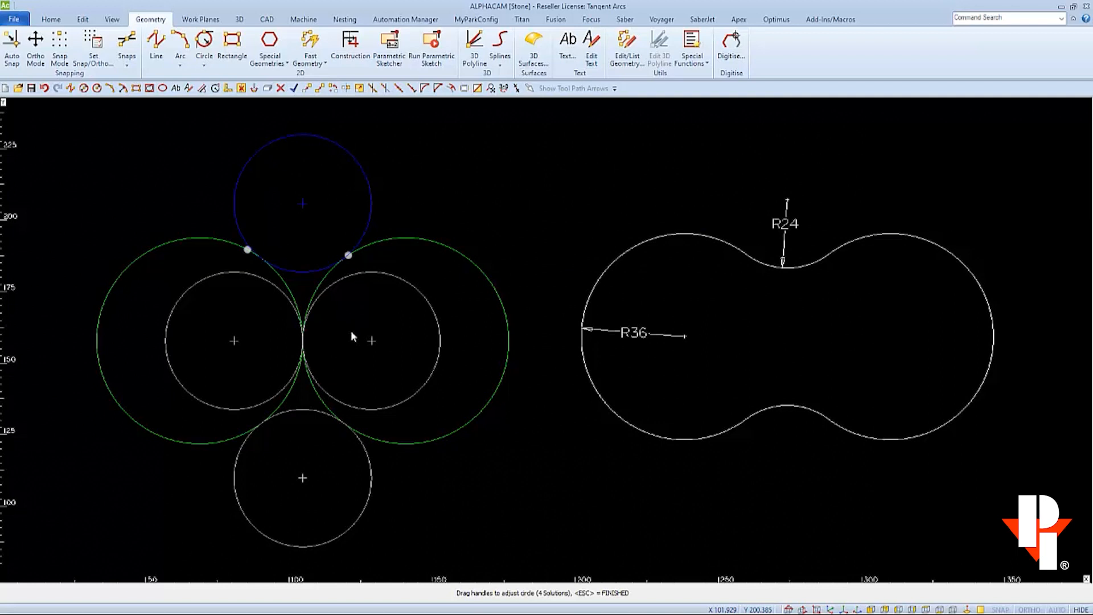
mouse_move(460, 548)
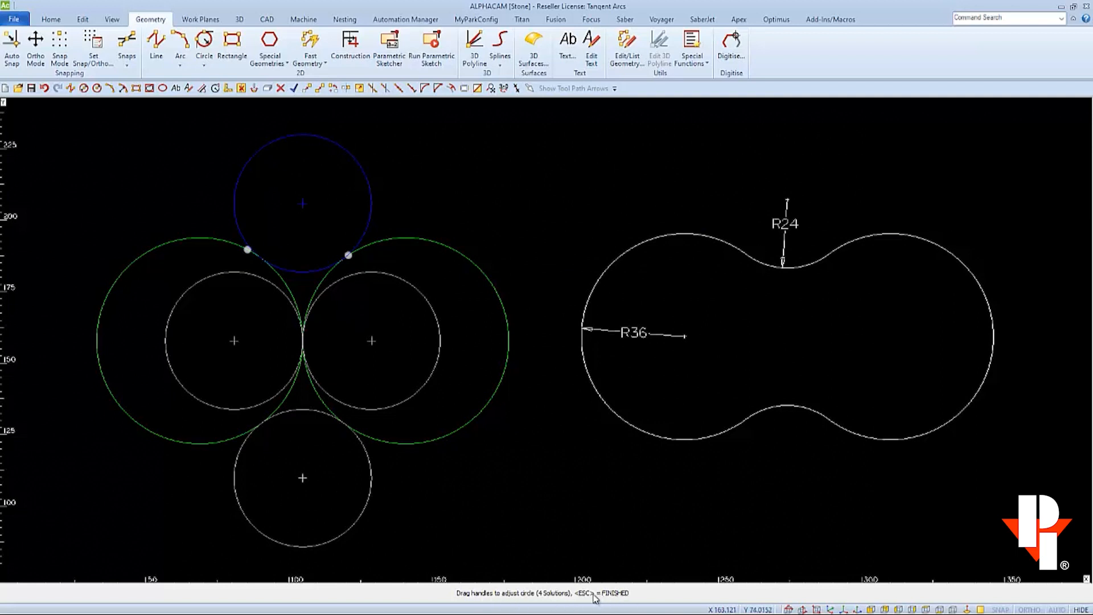
mouse_move(544, 476)
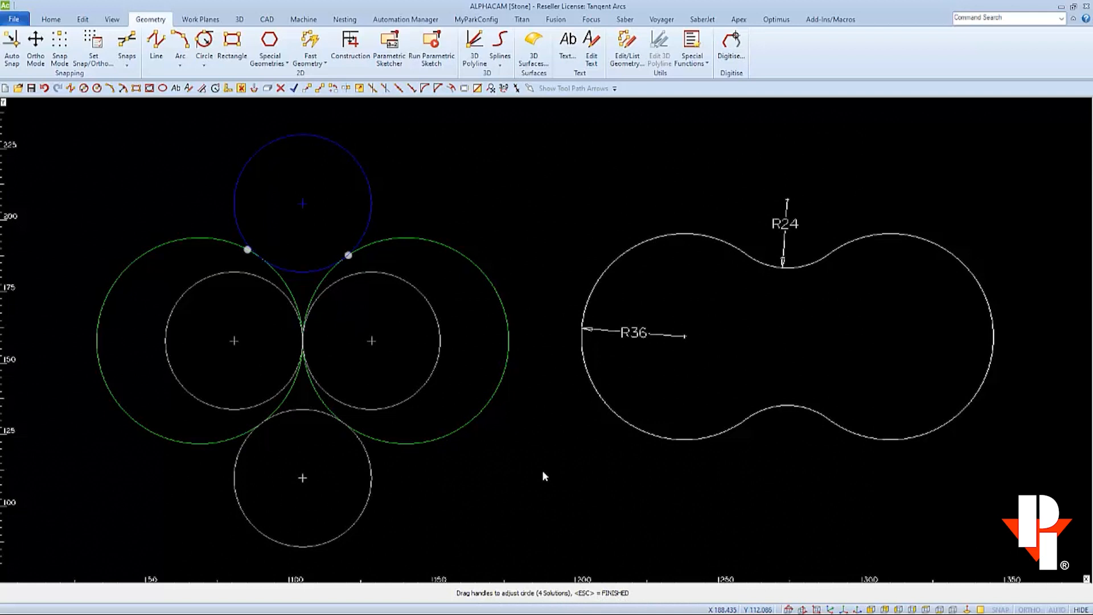
right_click(544, 478)
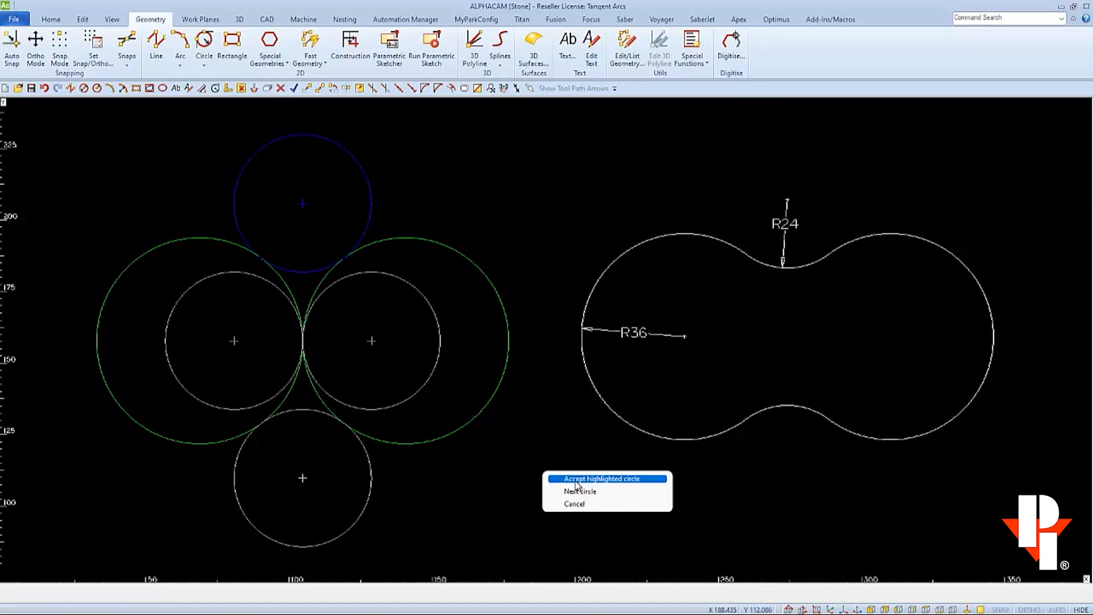
click(604, 479)
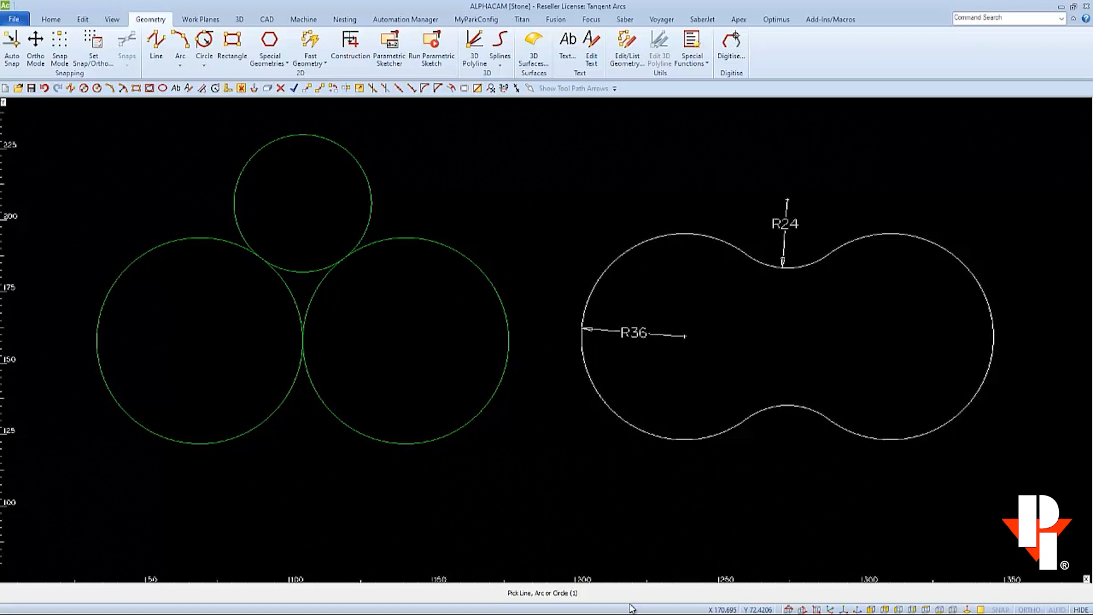
mouse_move(387, 515)
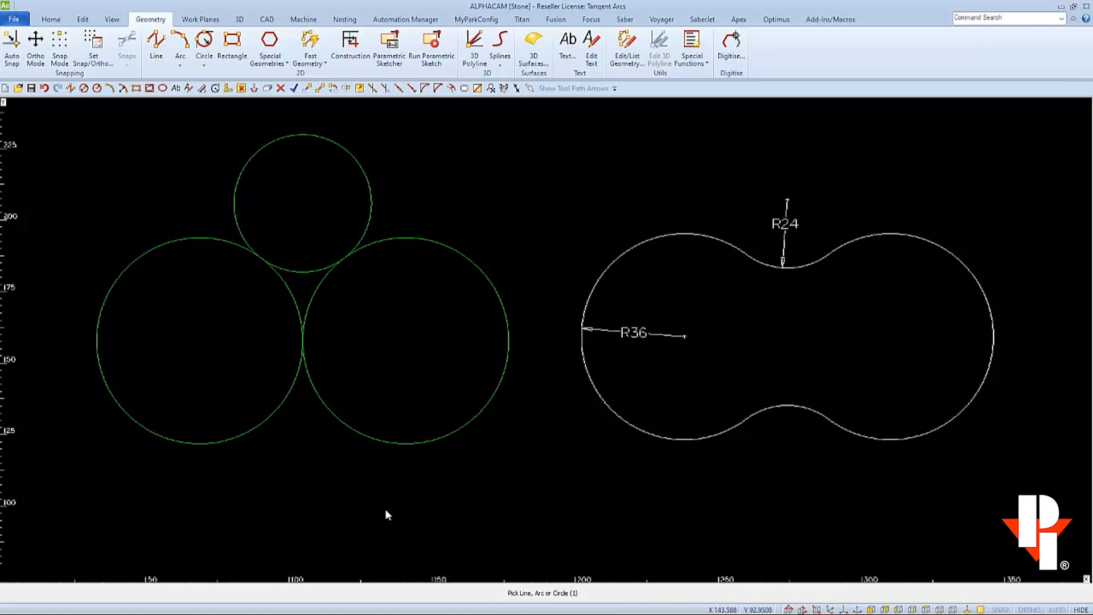
Repeat on both large circles and accept the bottom R24 tangent solution
click(240, 440)
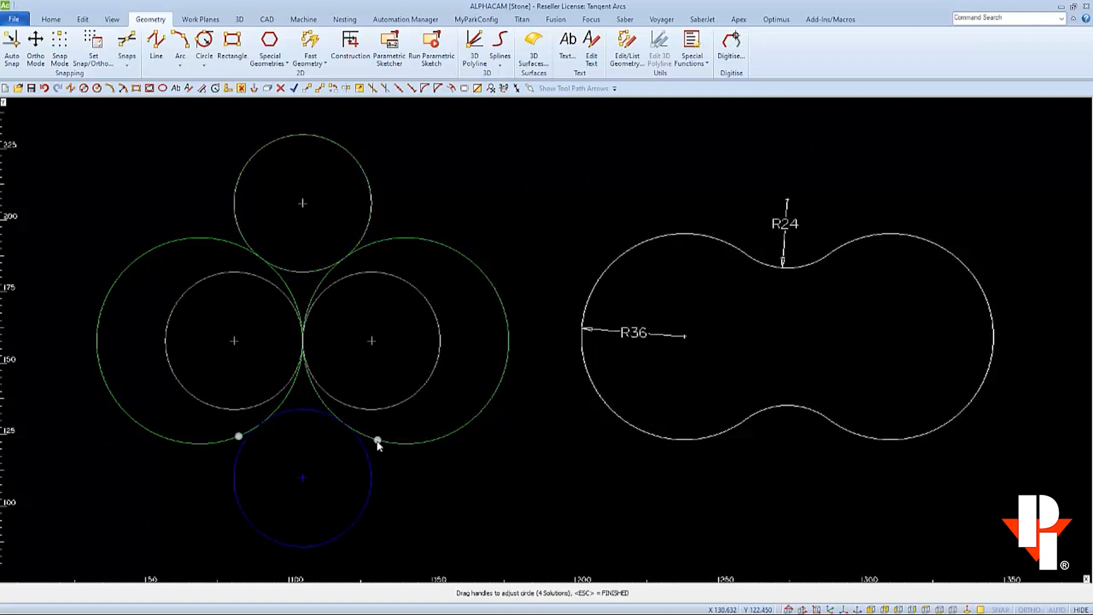
mouse_move(476, 381)
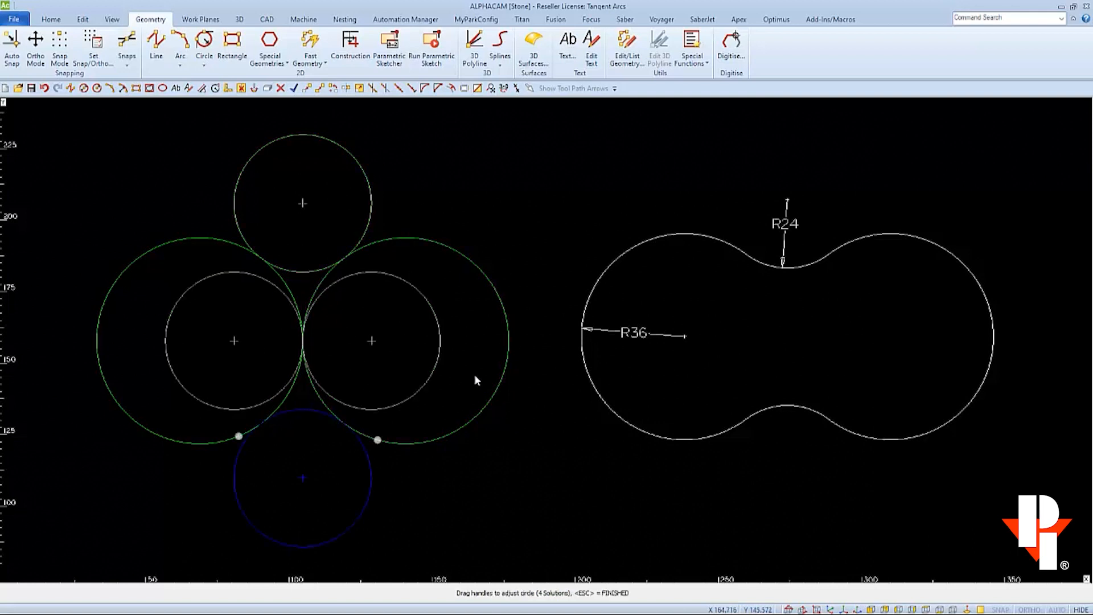
right_click(476, 381)
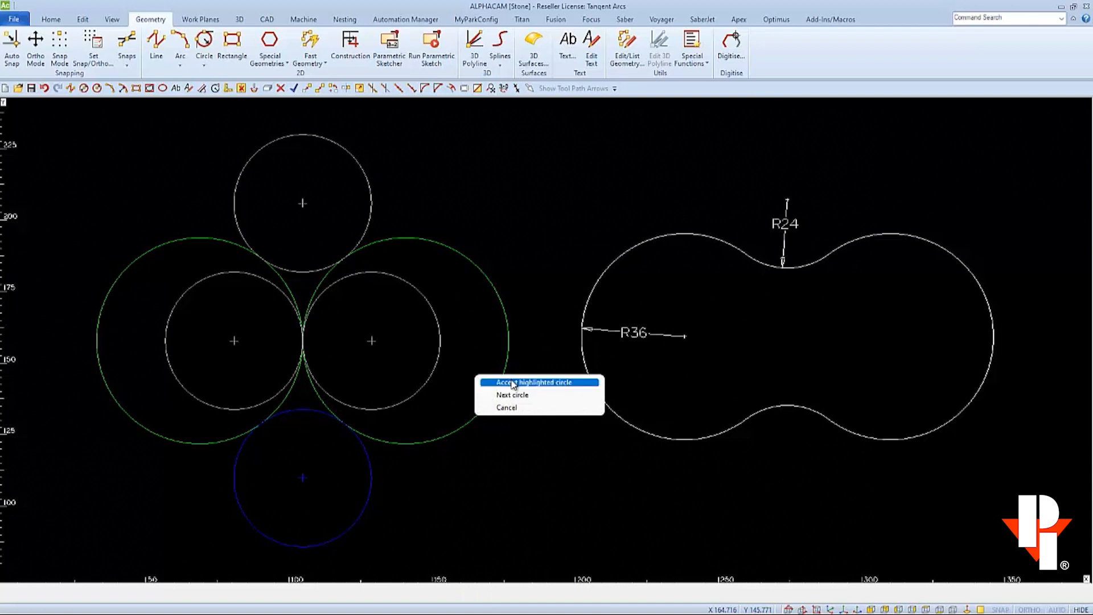
click(533, 381)
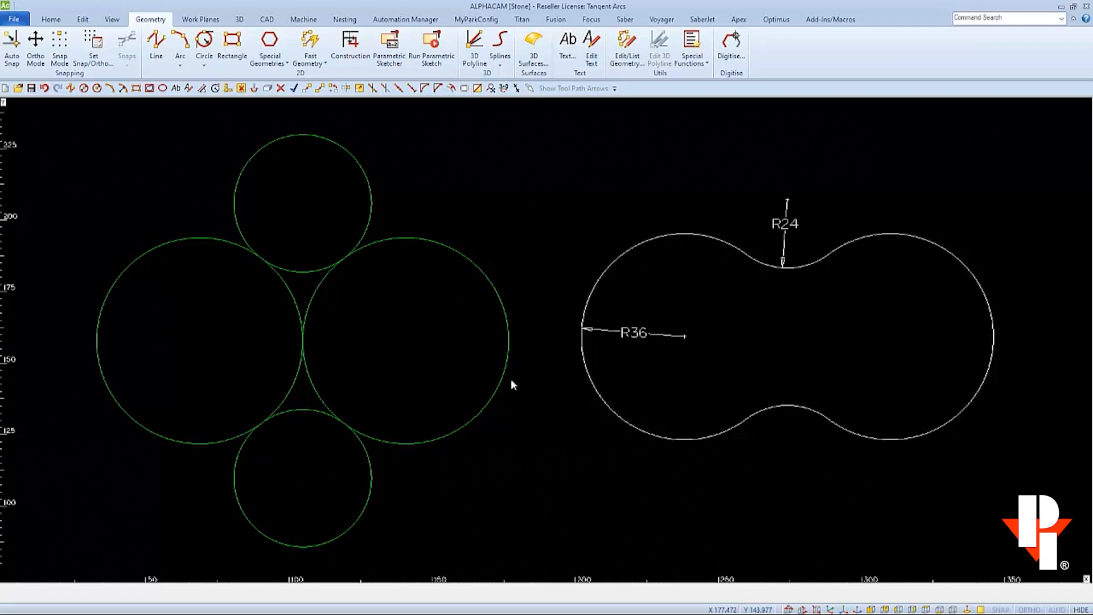
click(82, 19)
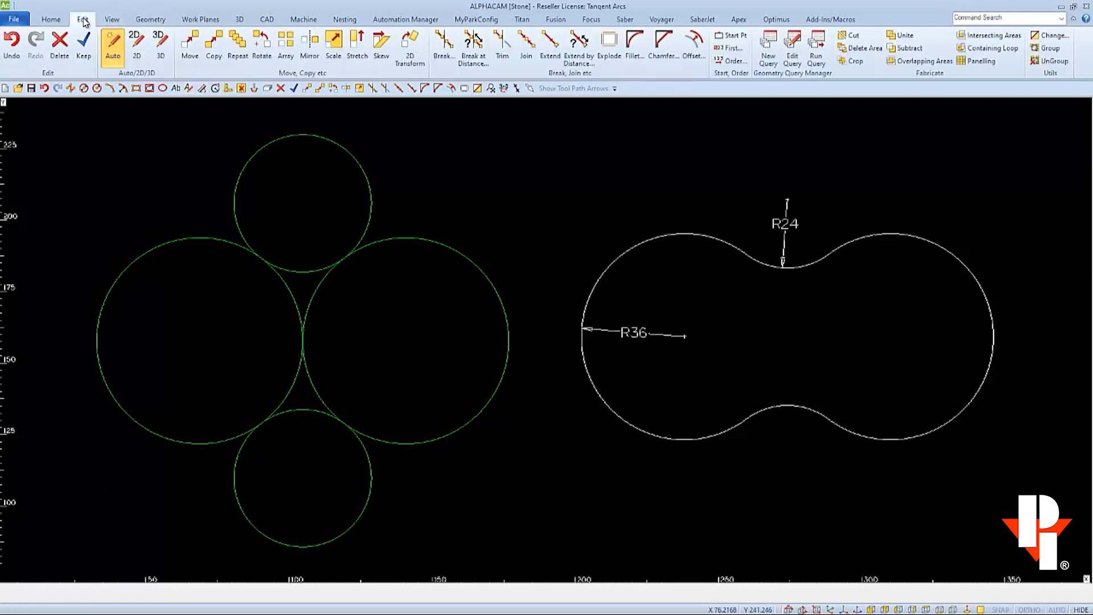
Trim with all four circles as boundaries and remove an inner arc piece
click(503, 46)
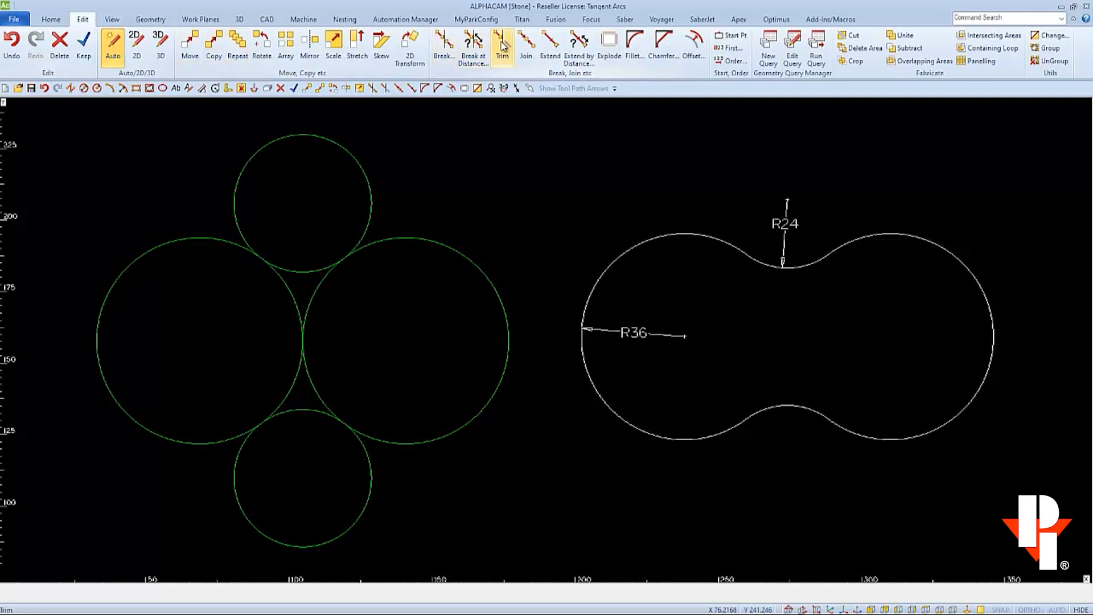
click(502, 45)
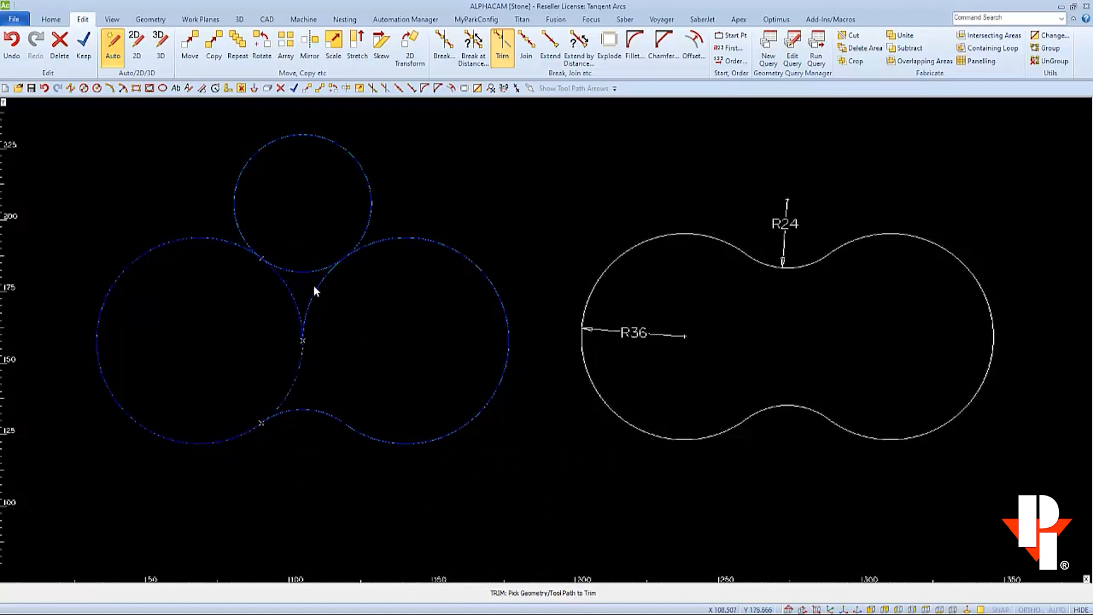
click(314, 290)
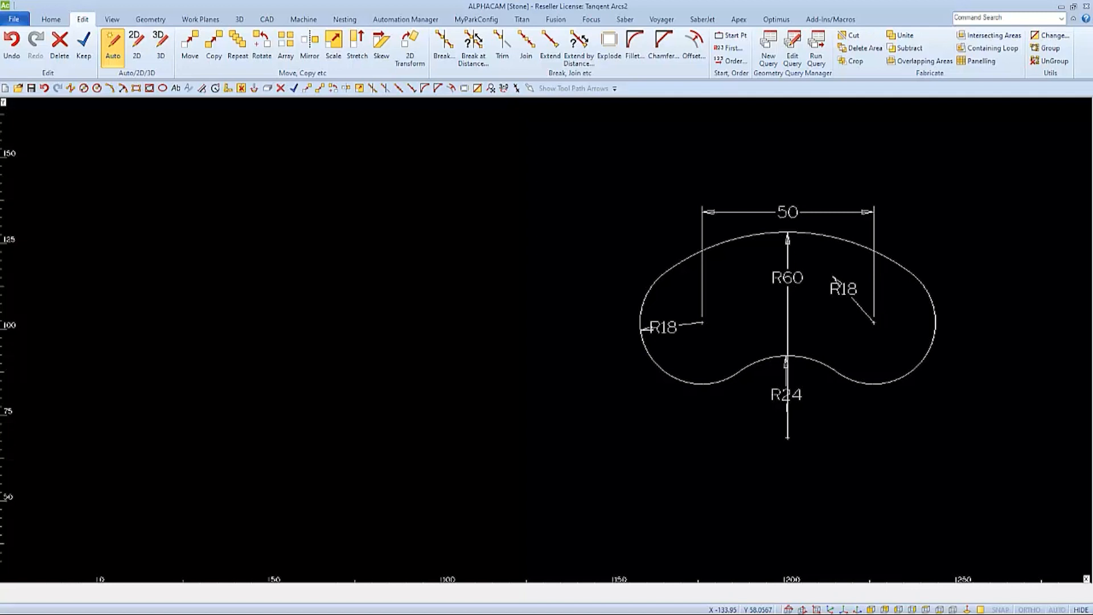
mouse_move(70, 122)
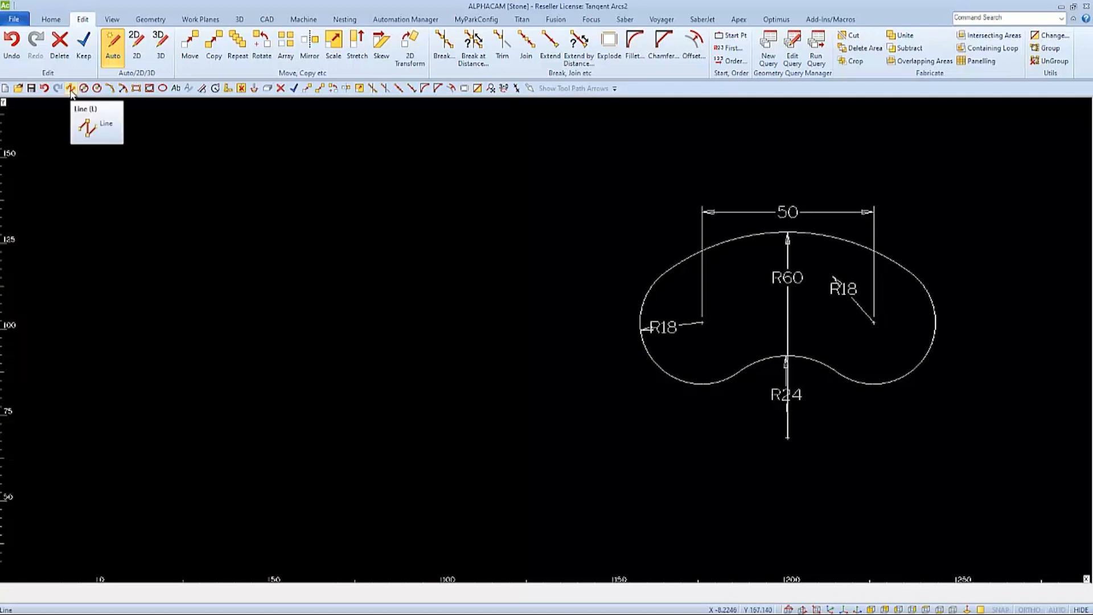
Draw a horizontal line of length 50 at direction 0 from a picked start point
click(71, 88)
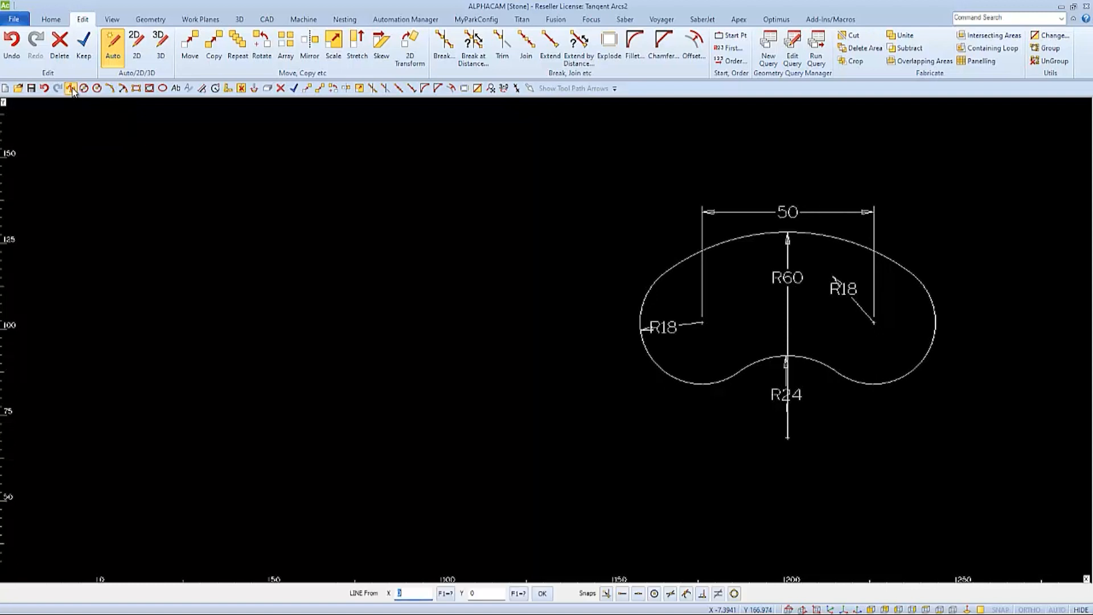
click(70, 88)
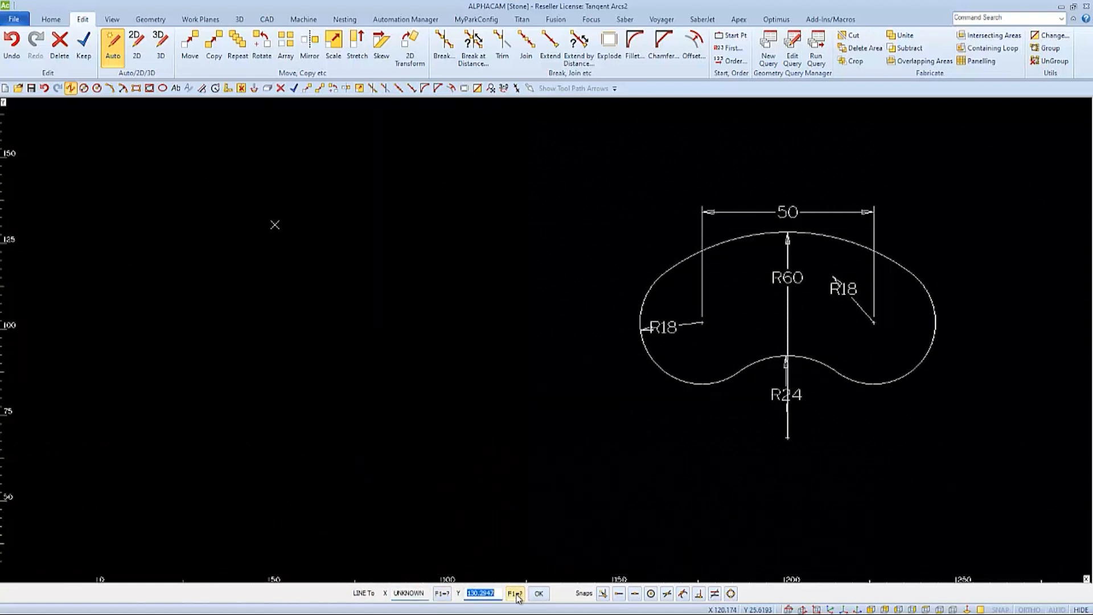
click(515, 593)
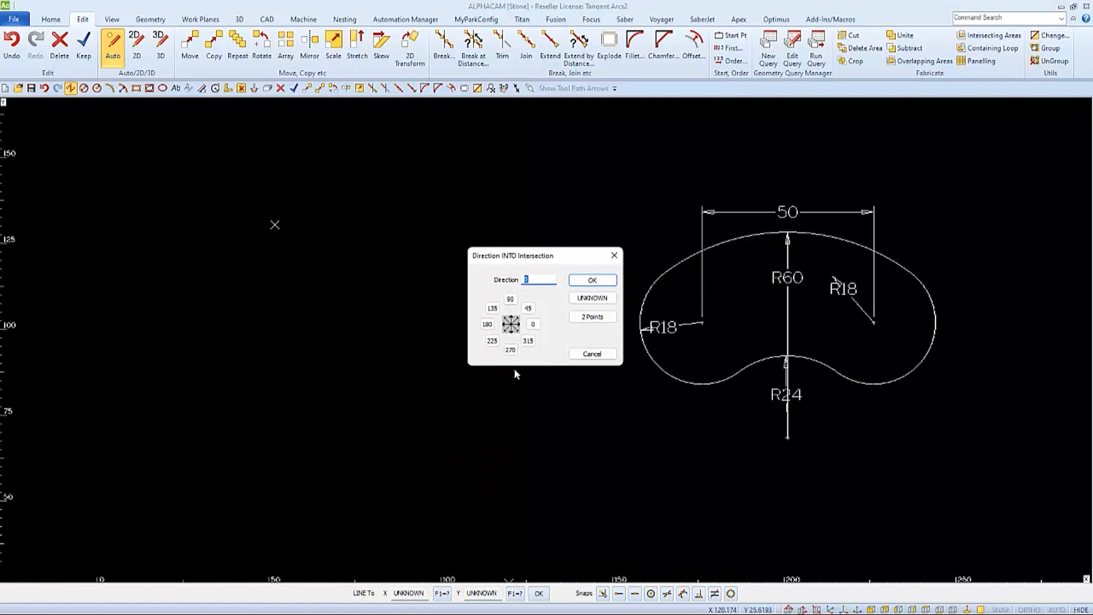
click(533, 323)
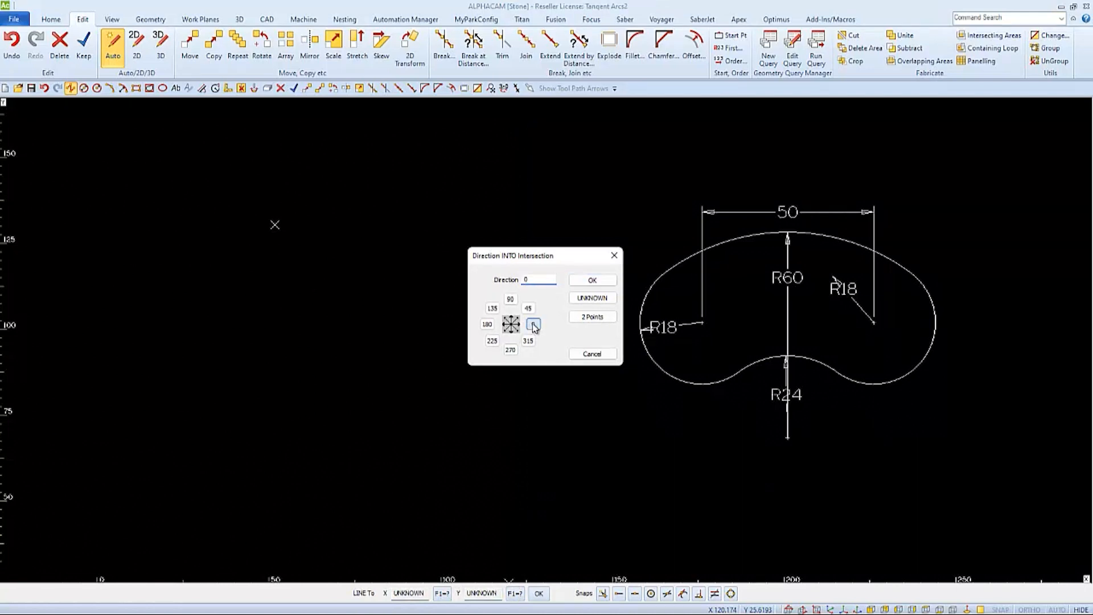
click(533, 325)
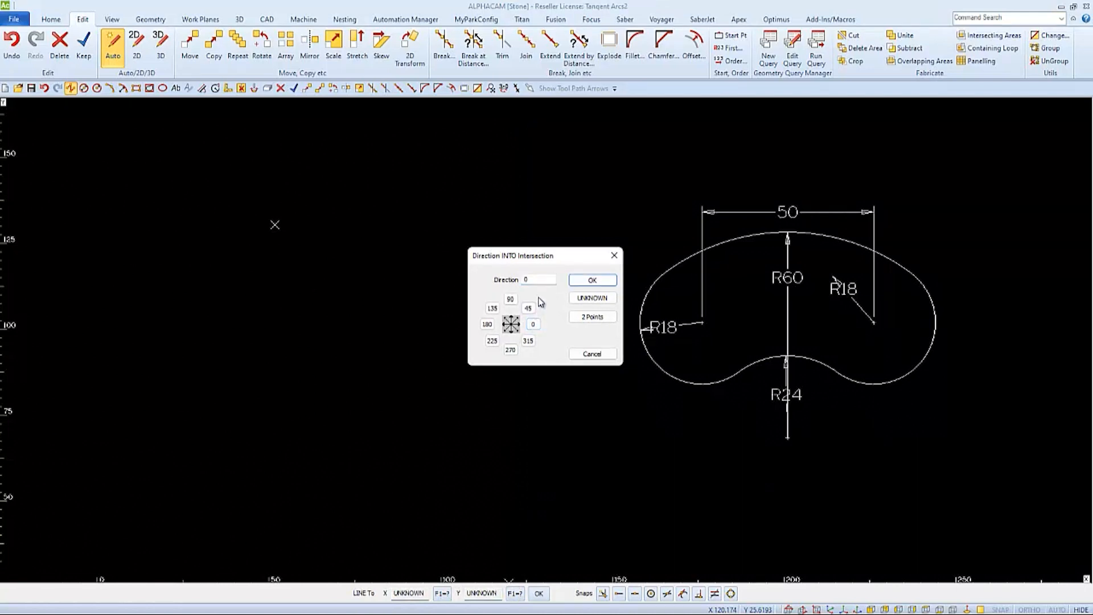
click(592, 280)
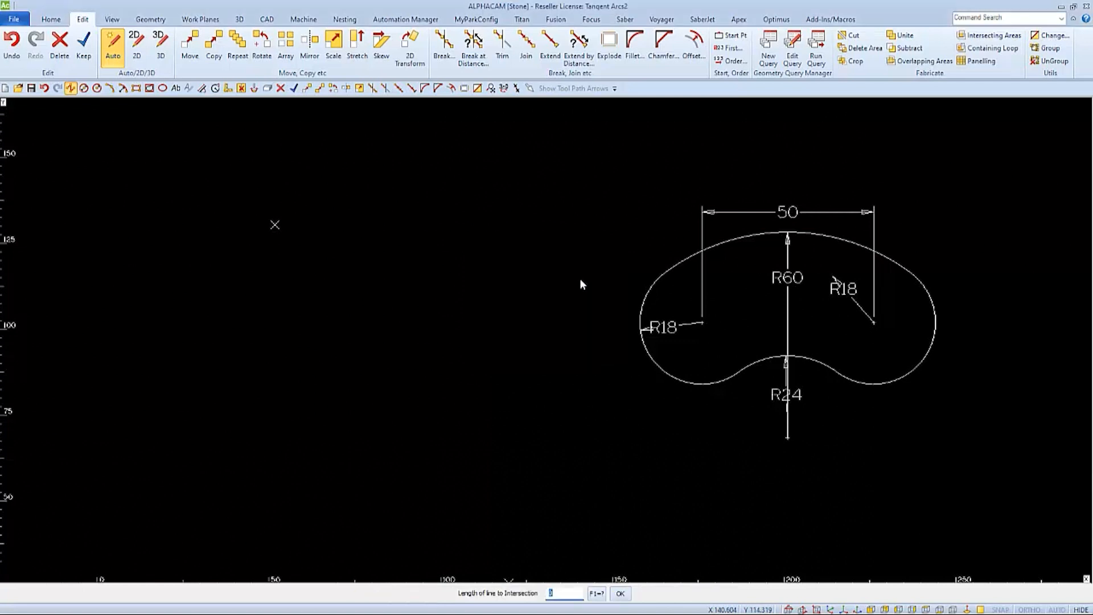
mouse_move(537, 558)
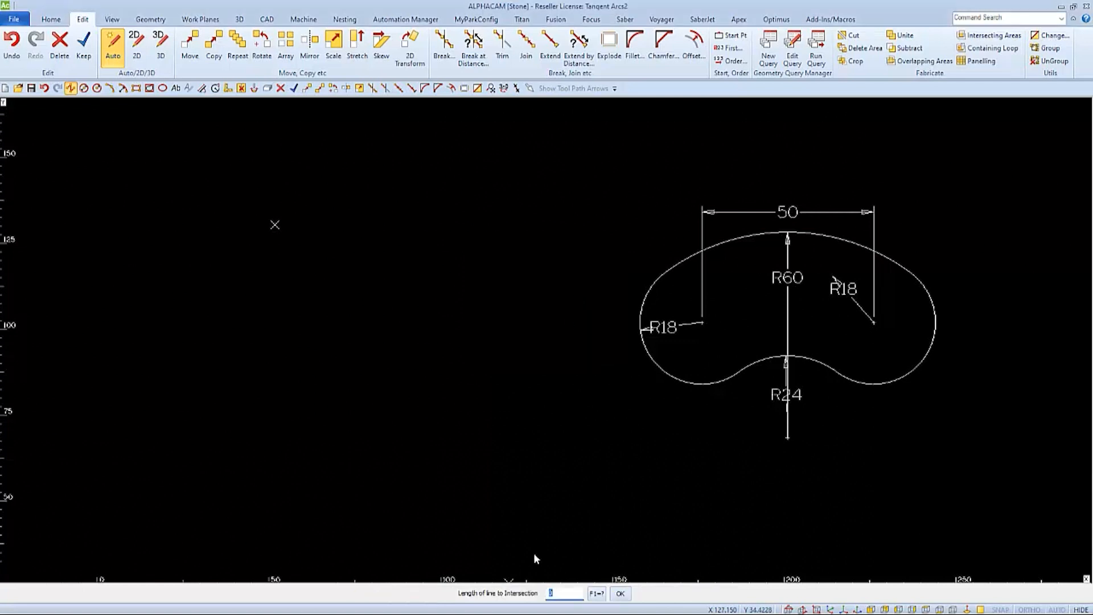
text(50)
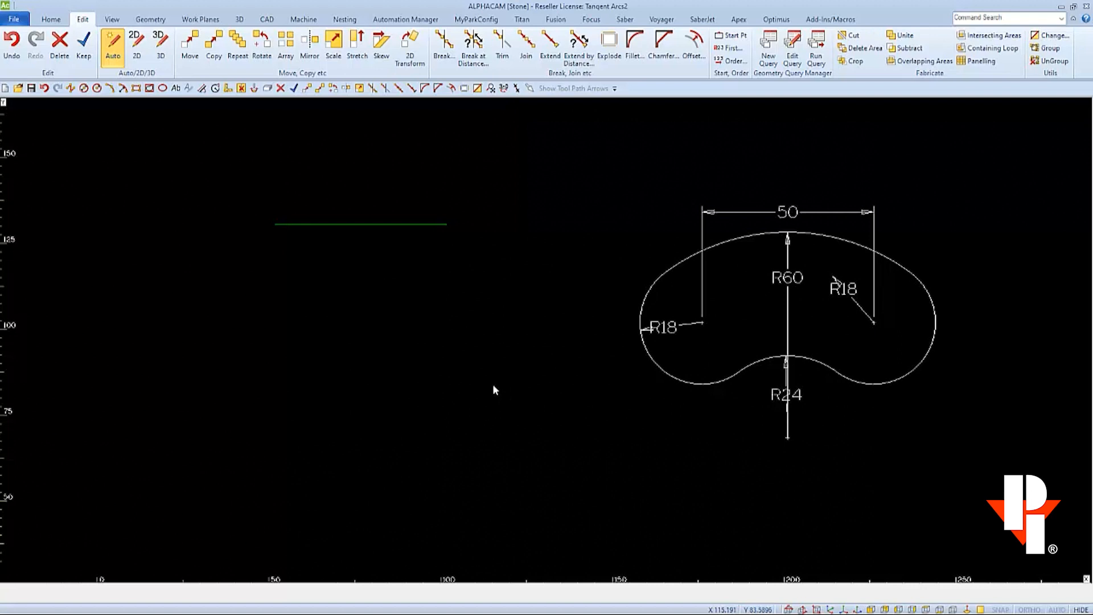
mouse_move(644, 289)
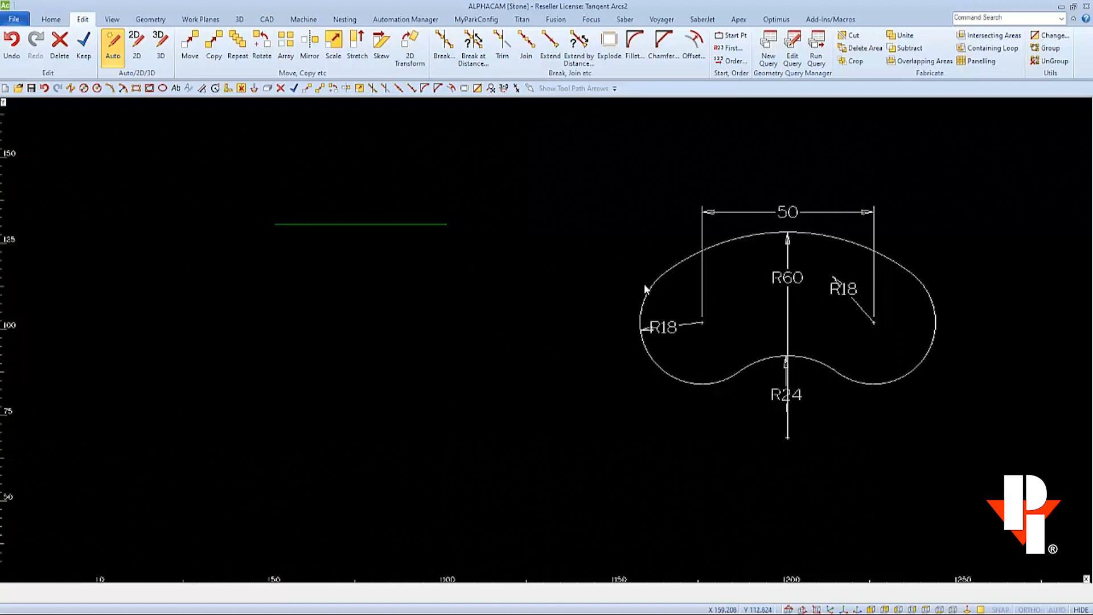
mouse_move(660, 249)
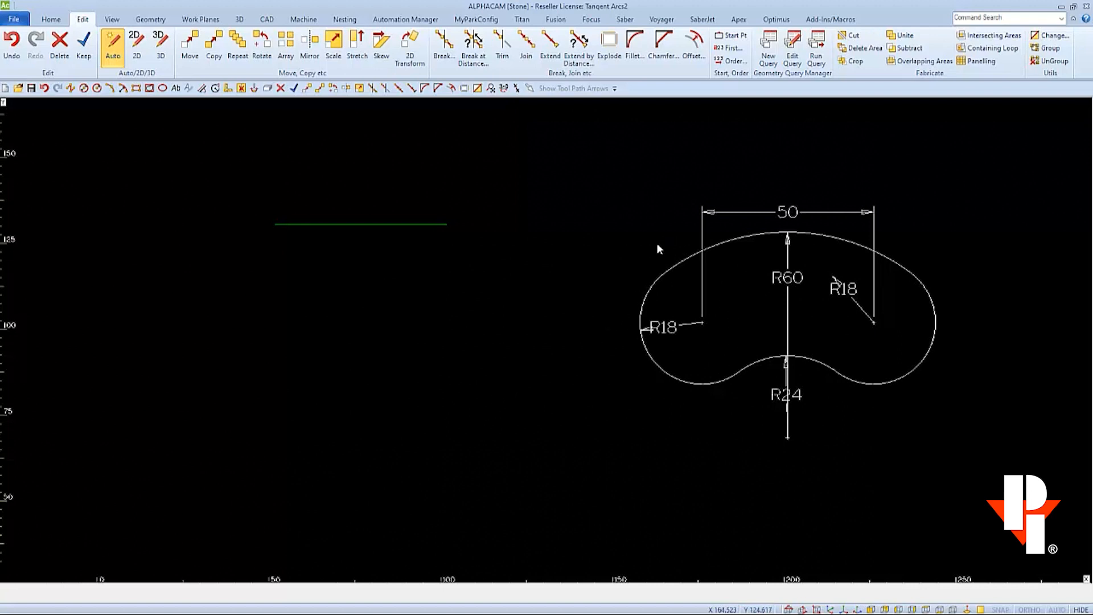
mouse_move(153, 147)
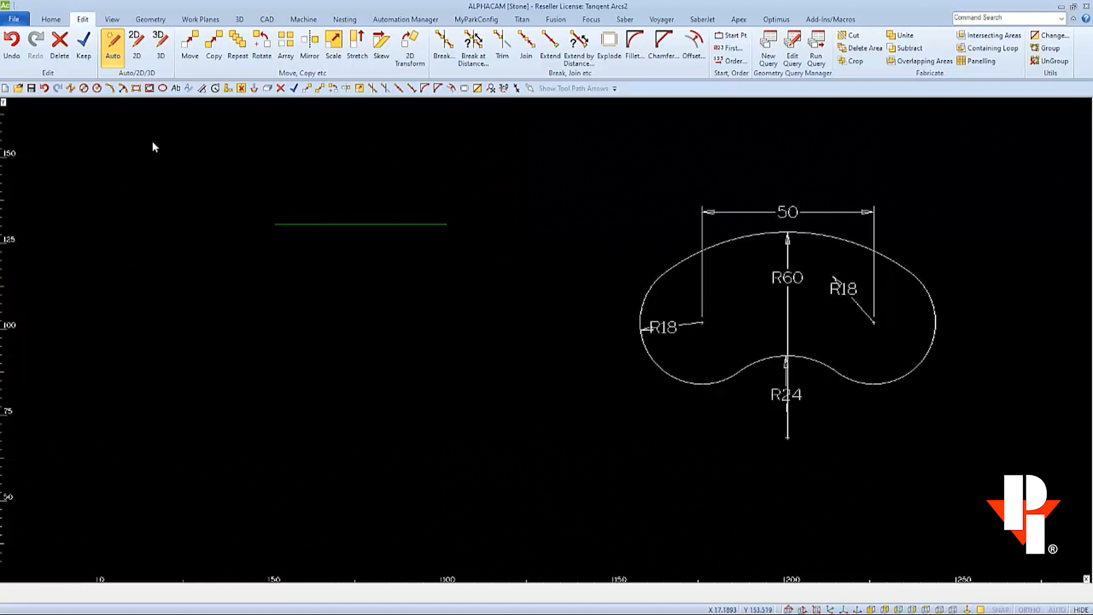
Place two R18 circles centred on each end of the 50-unit line
click(95, 88)
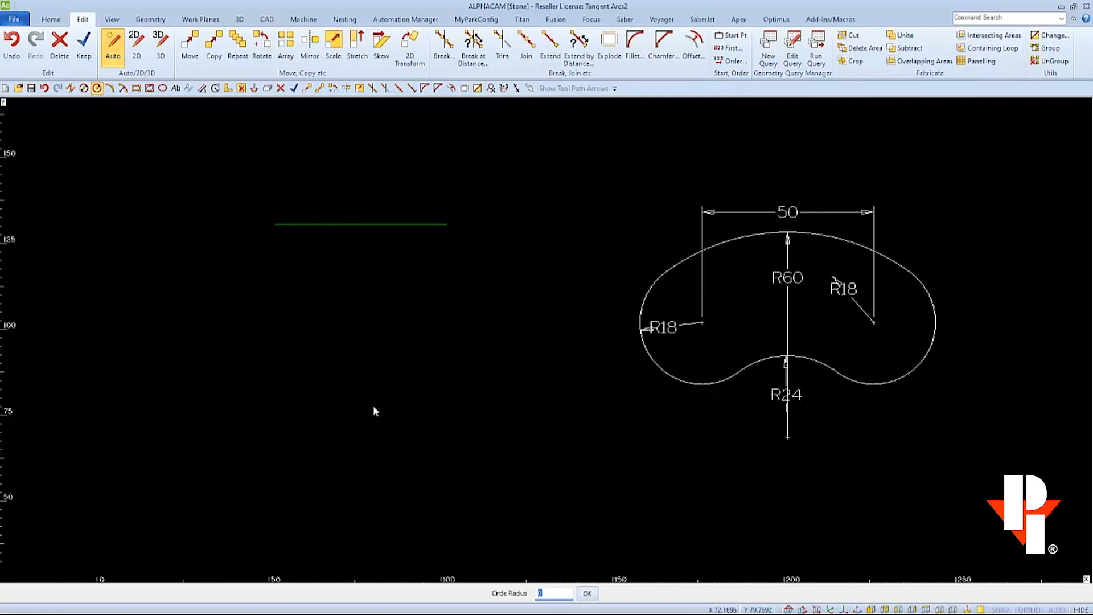
mouse_move(581, 581)
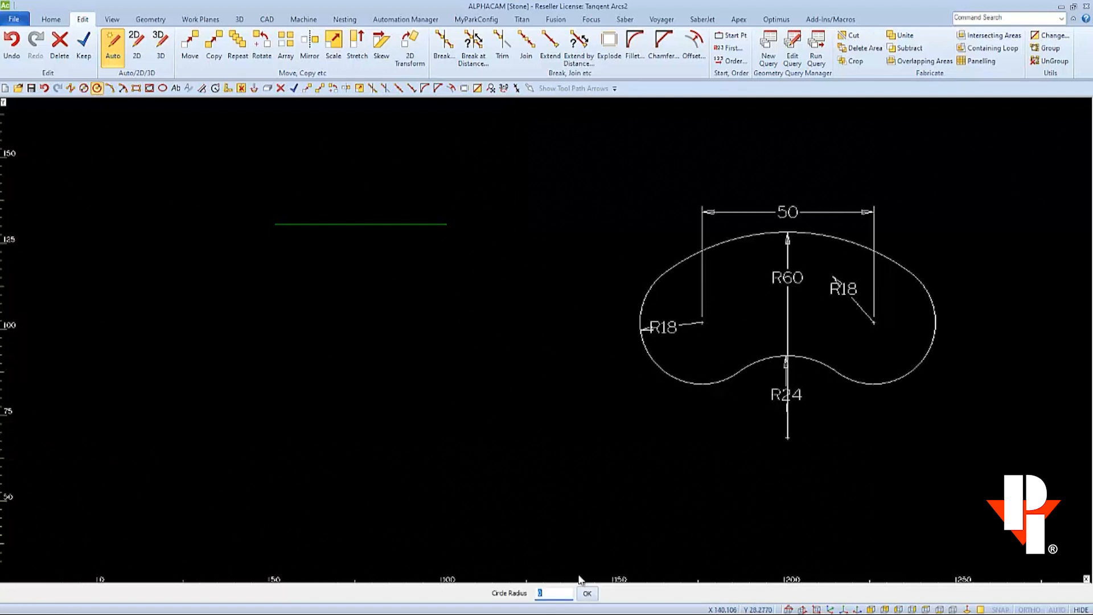
text(18)
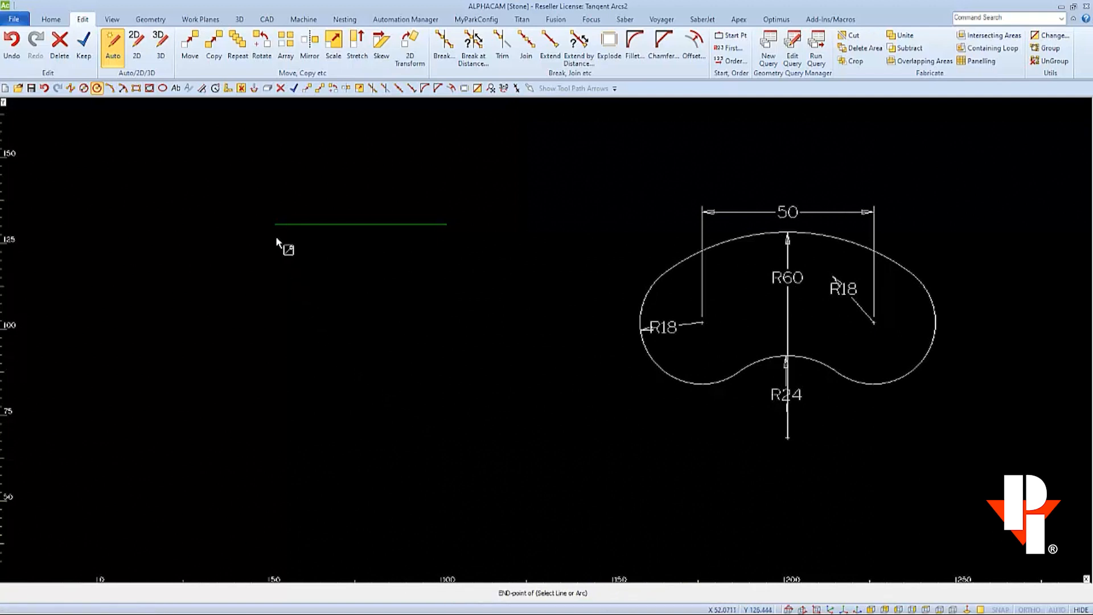
click(274, 224)
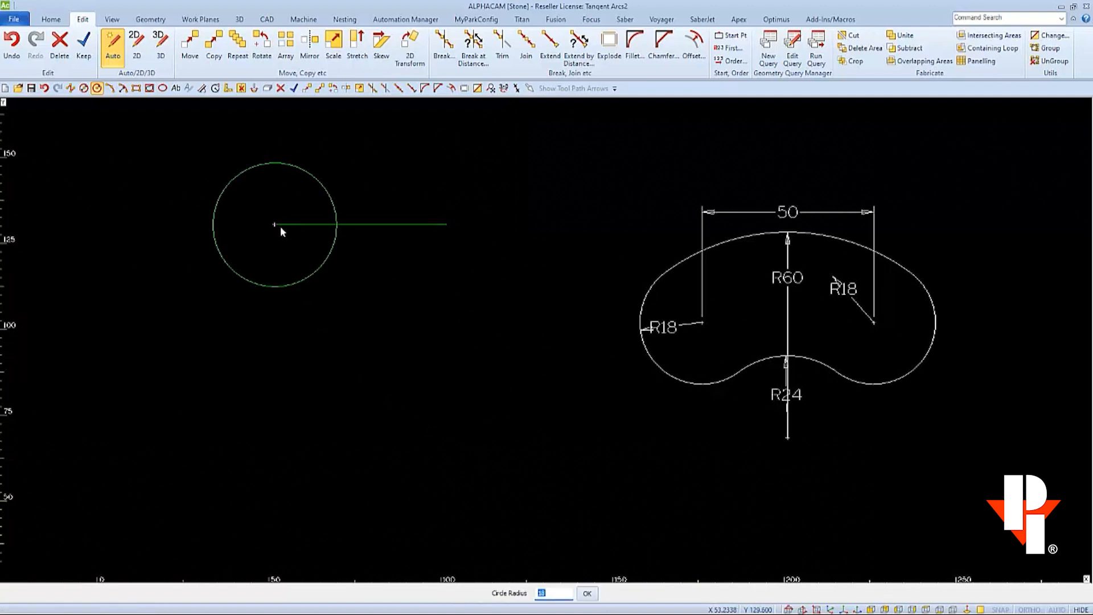
mouse_move(355, 300)
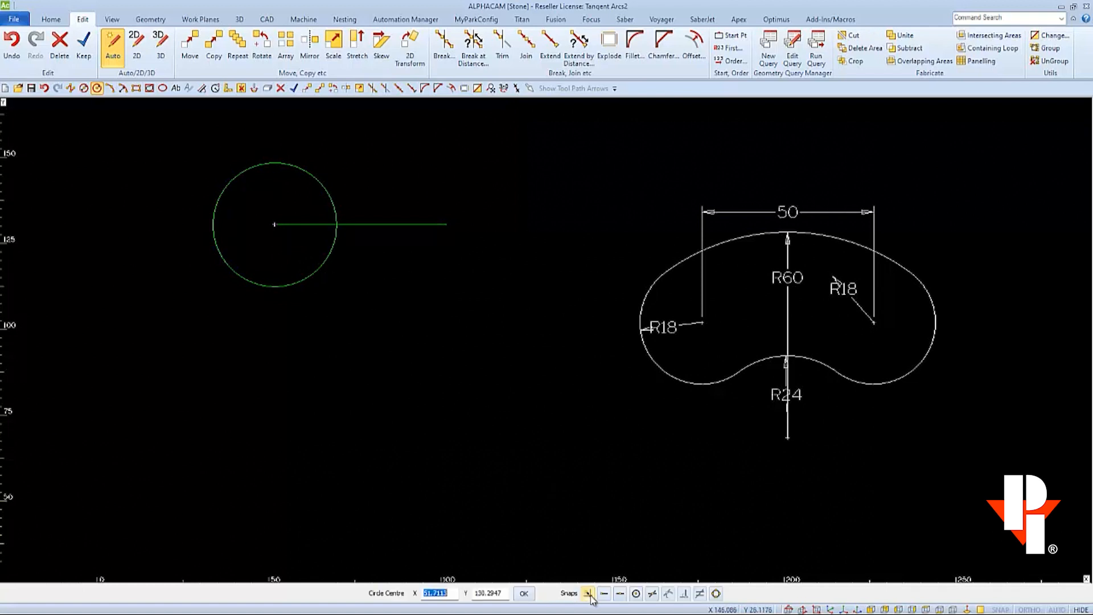
click(588, 593)
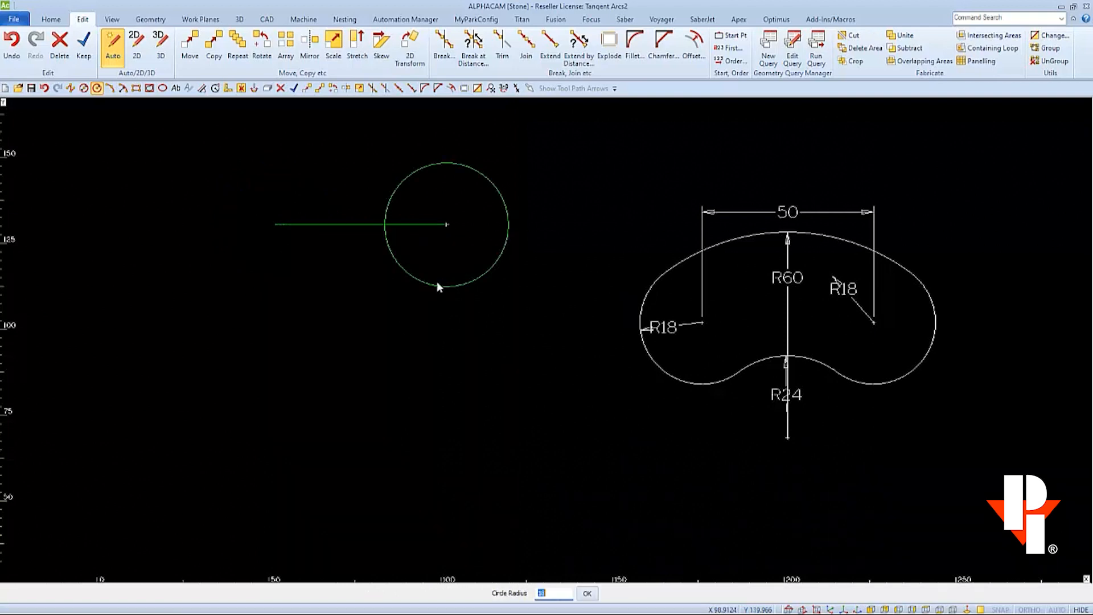
click(587, 592)
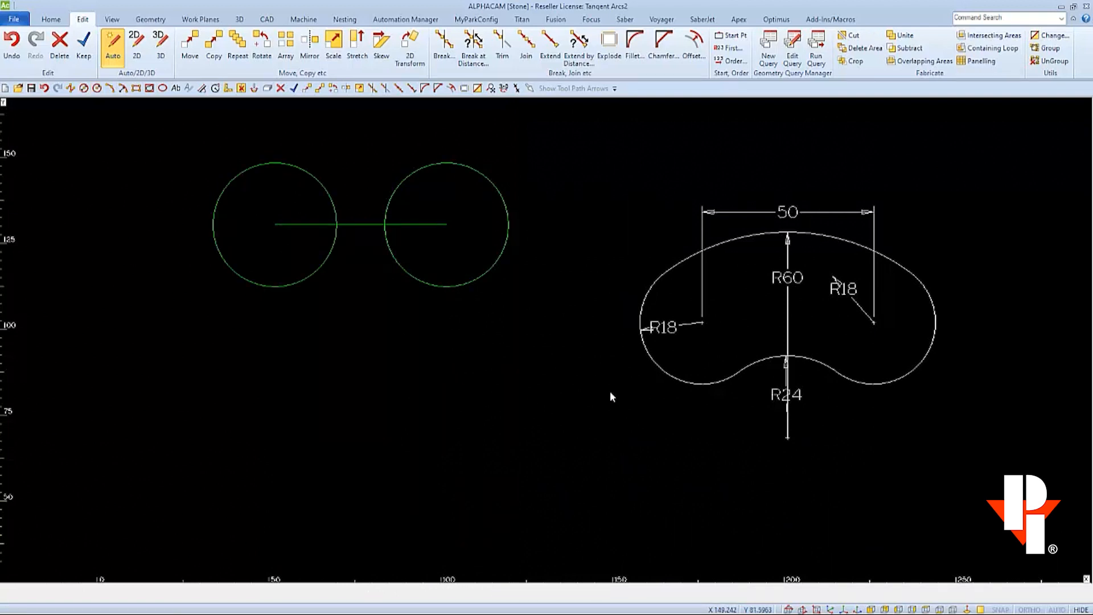
mouse_move(719, 371)
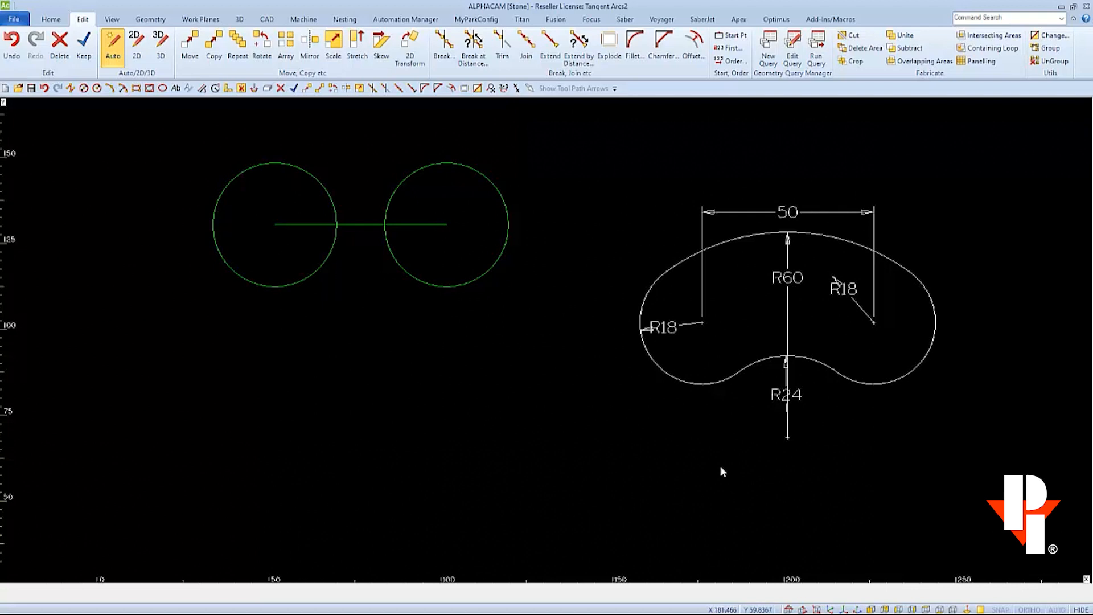
mouse_move(245, 138)
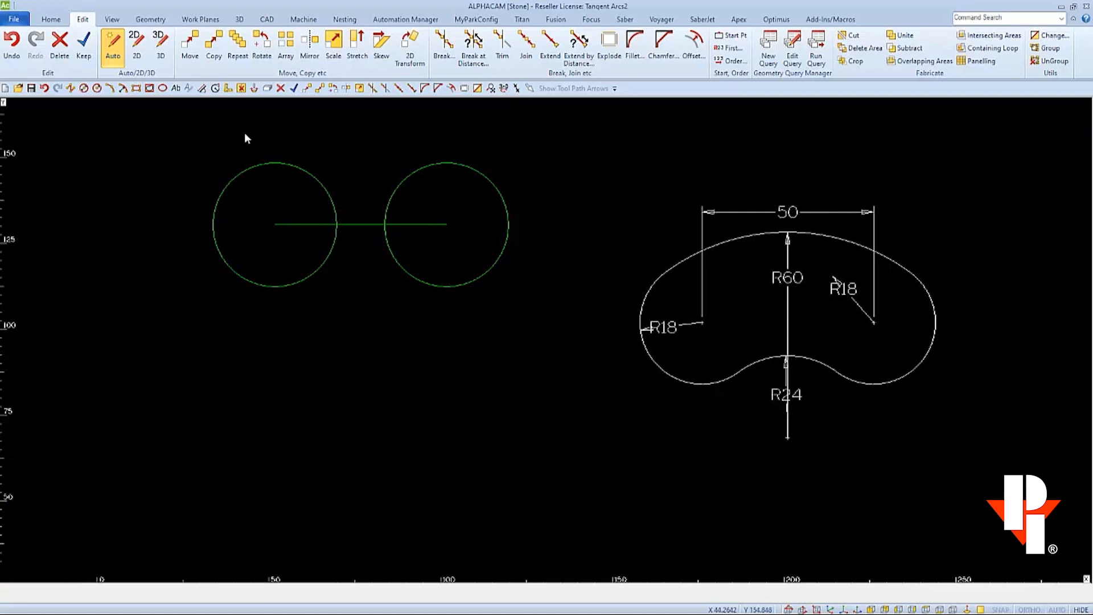
Create the R24 circle tangent to both R18 circles and accept the lower solution
click(150, 20)
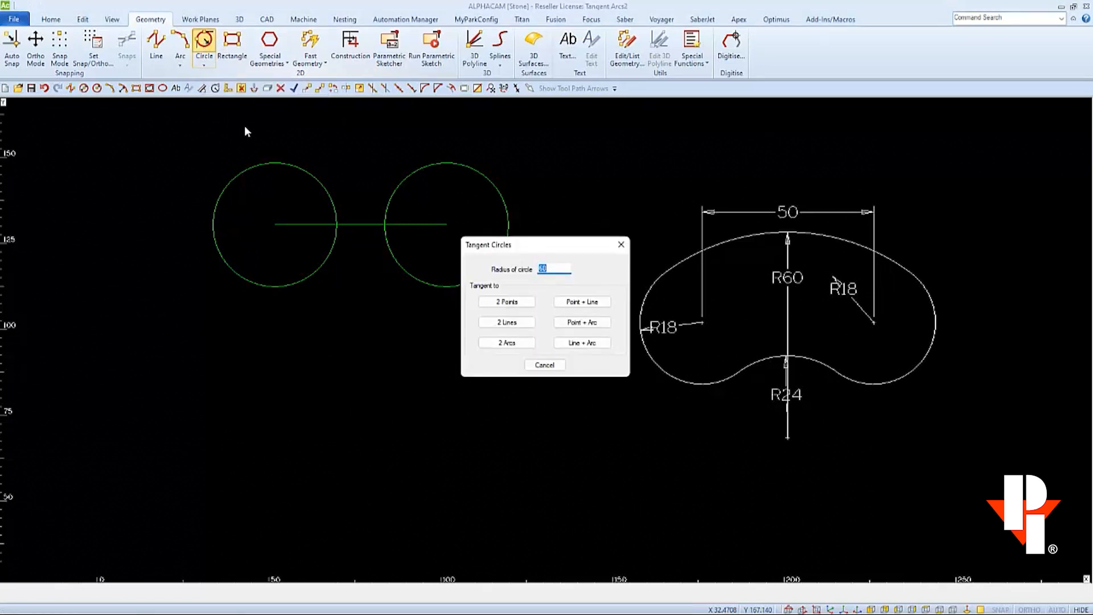
text(24)
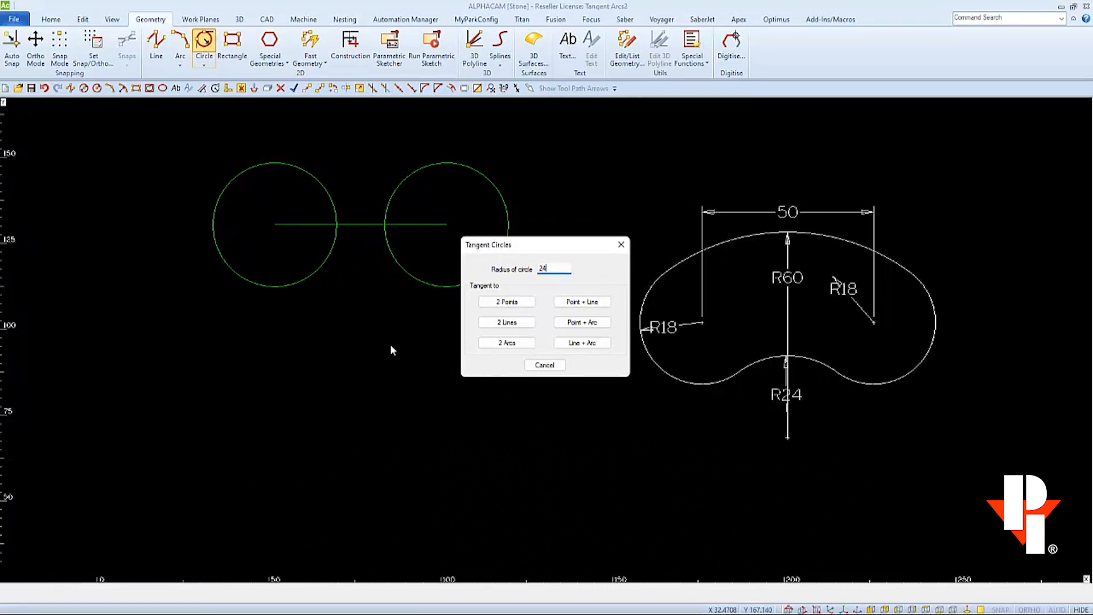
click(506, 343)
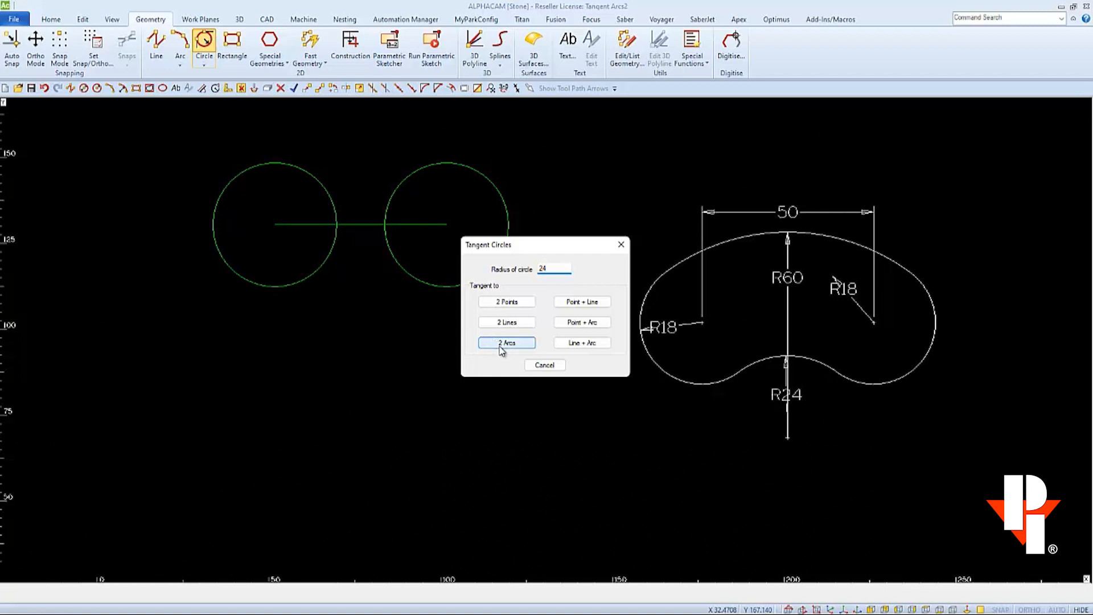
click(506, 342)
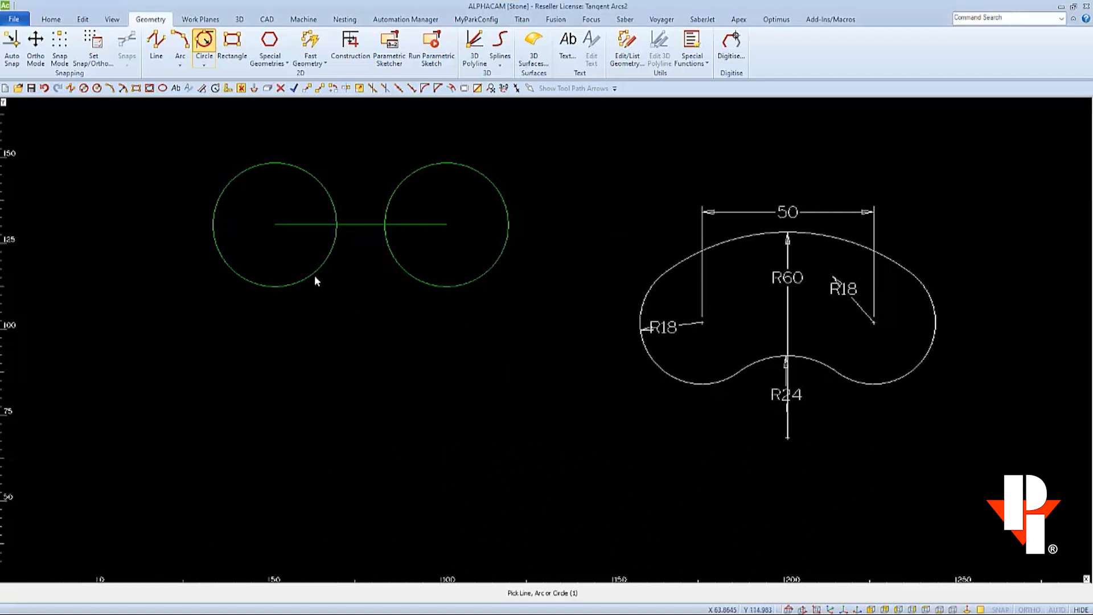
click(446, 286)
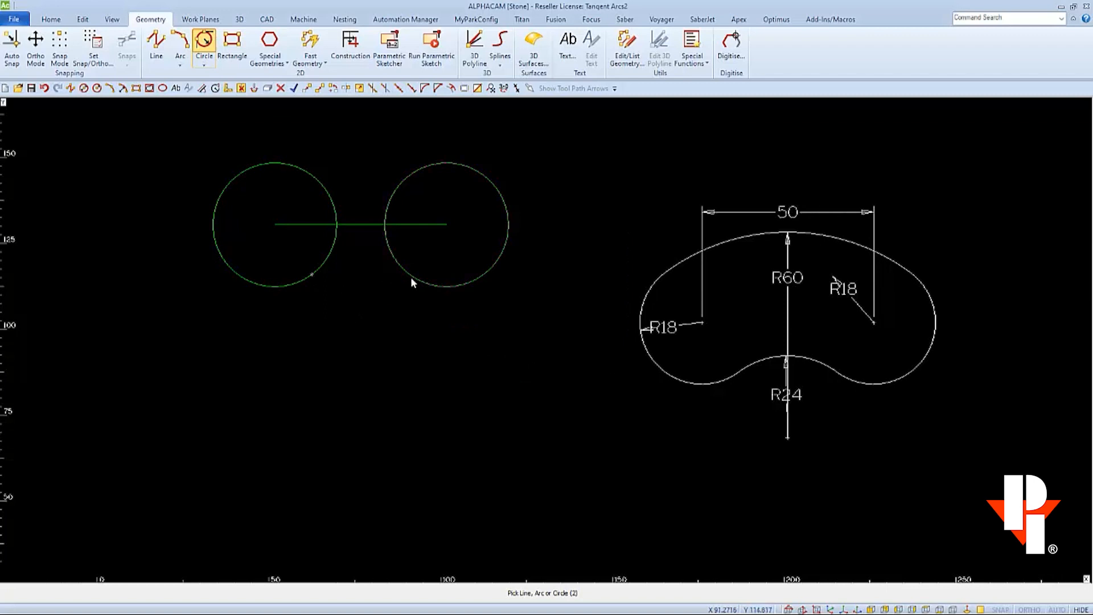
click(411, 283)
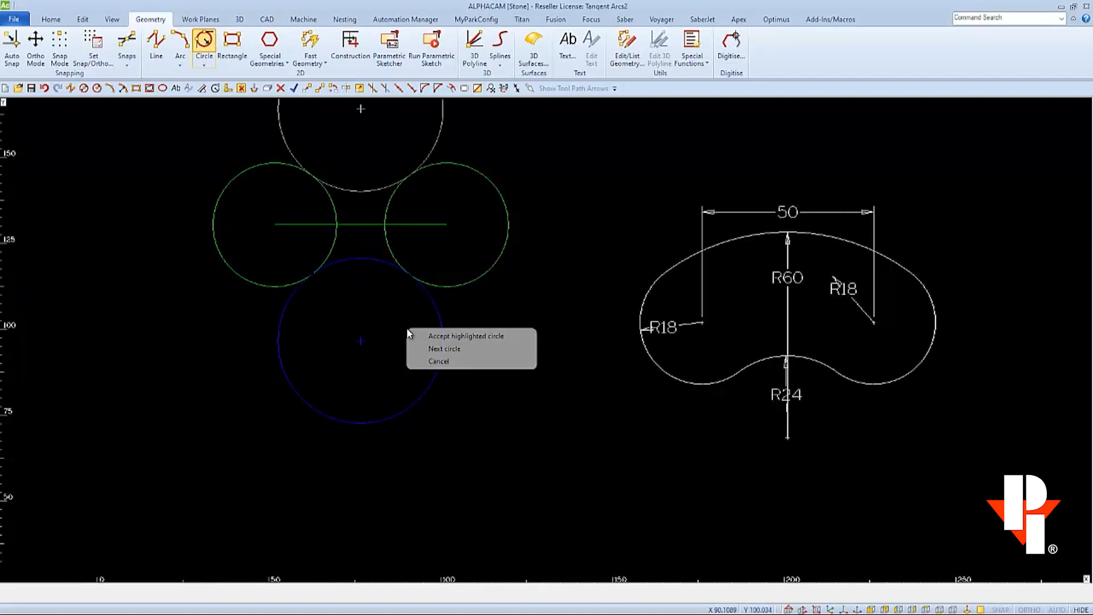
mouse_move(465, 335)
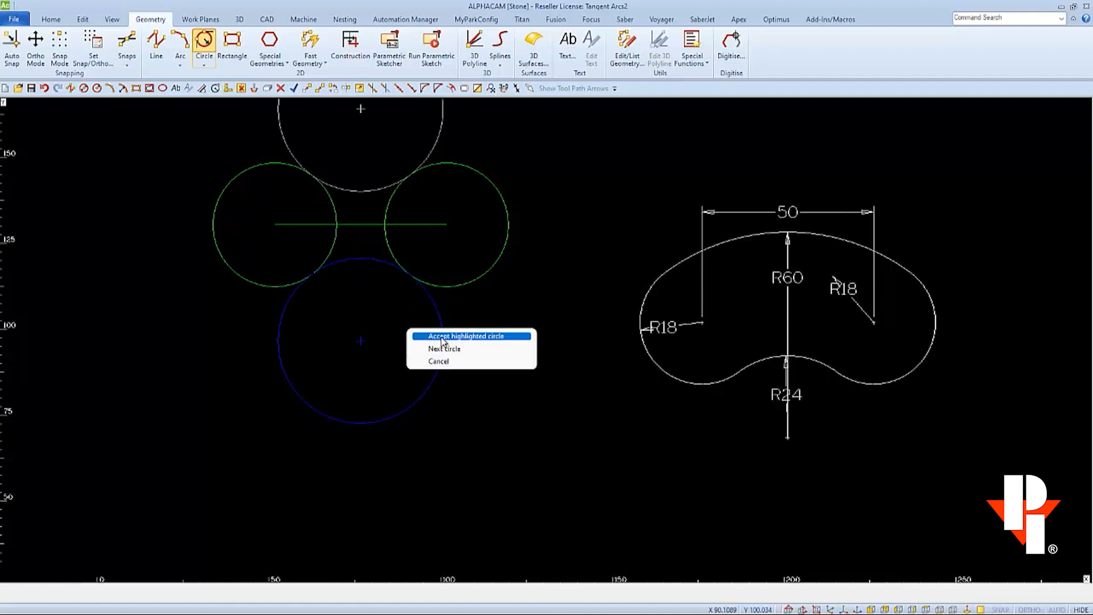
click(465, 335)
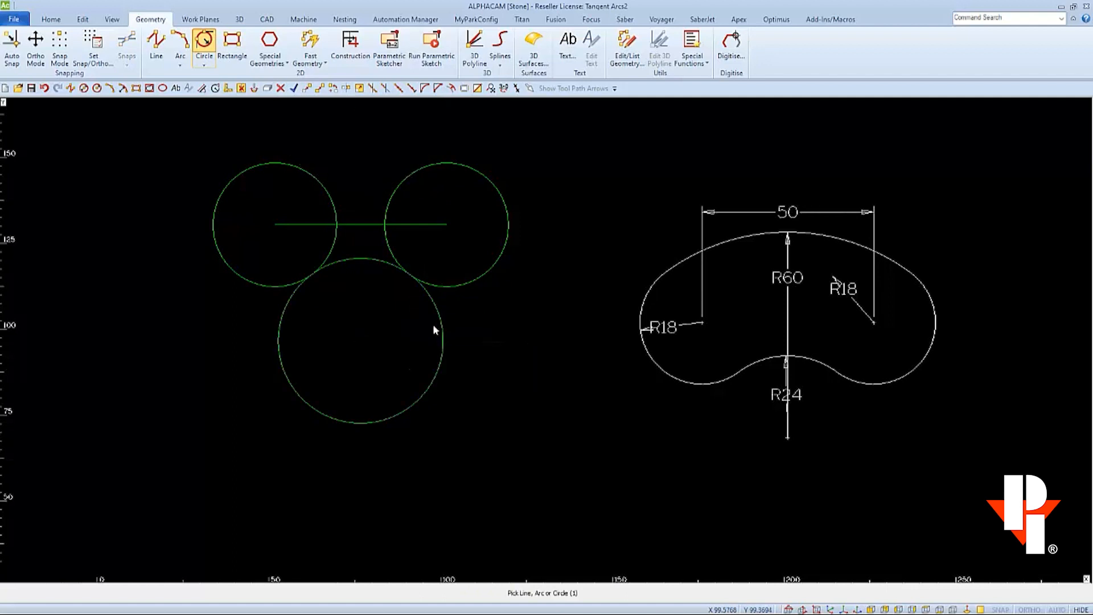
mouse_move(440, 368)
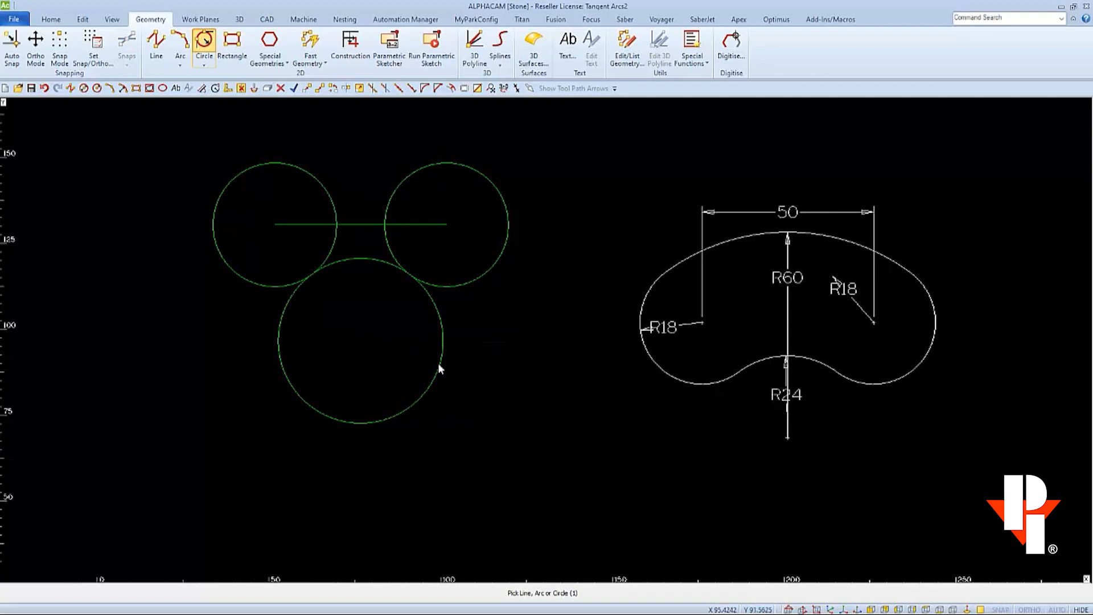
mouse_move(522, 460)
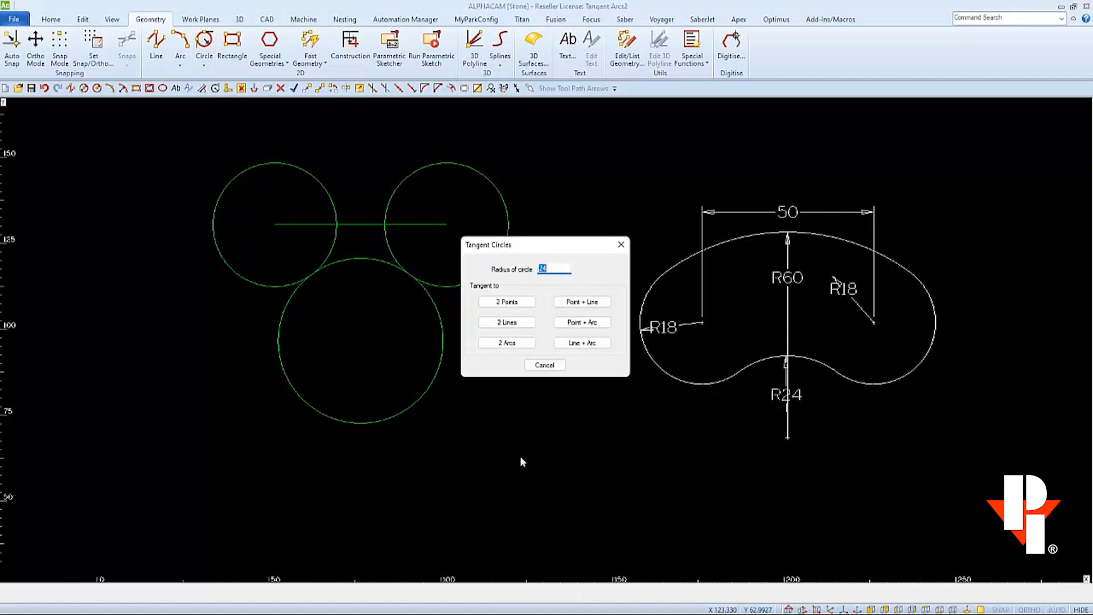
Create the R60 circle tangent to both R18 circles and accept the enclosing solution
text(6)
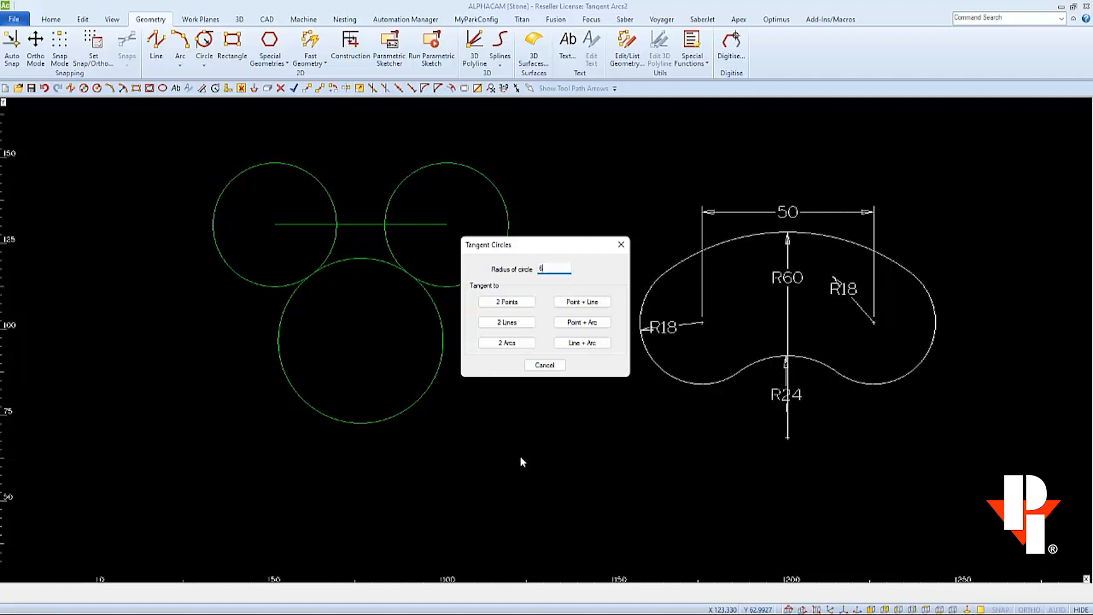
text(0)
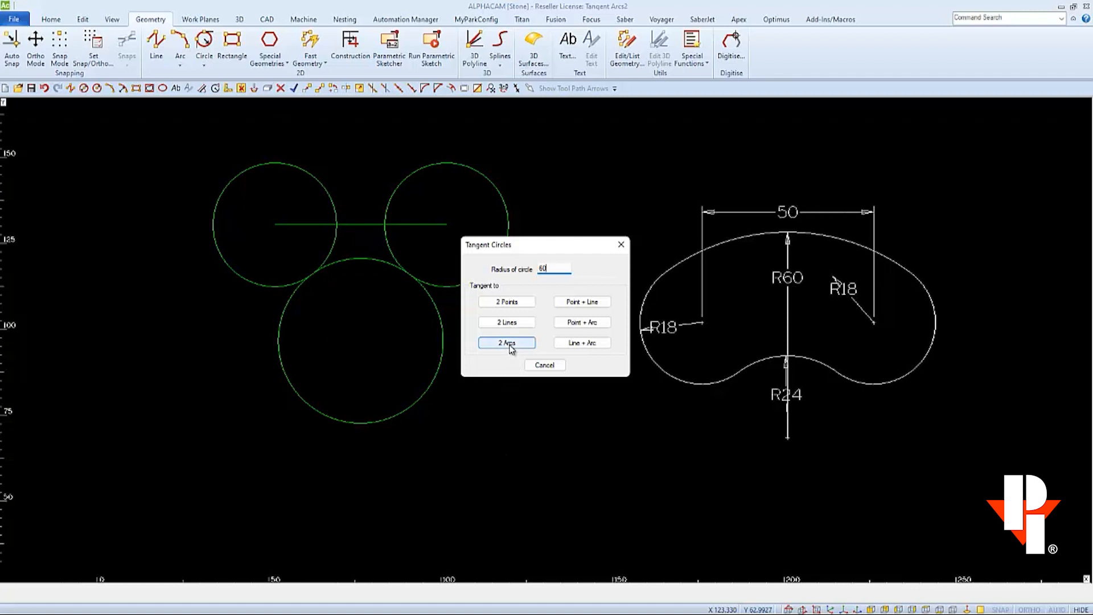
click(506, 343)
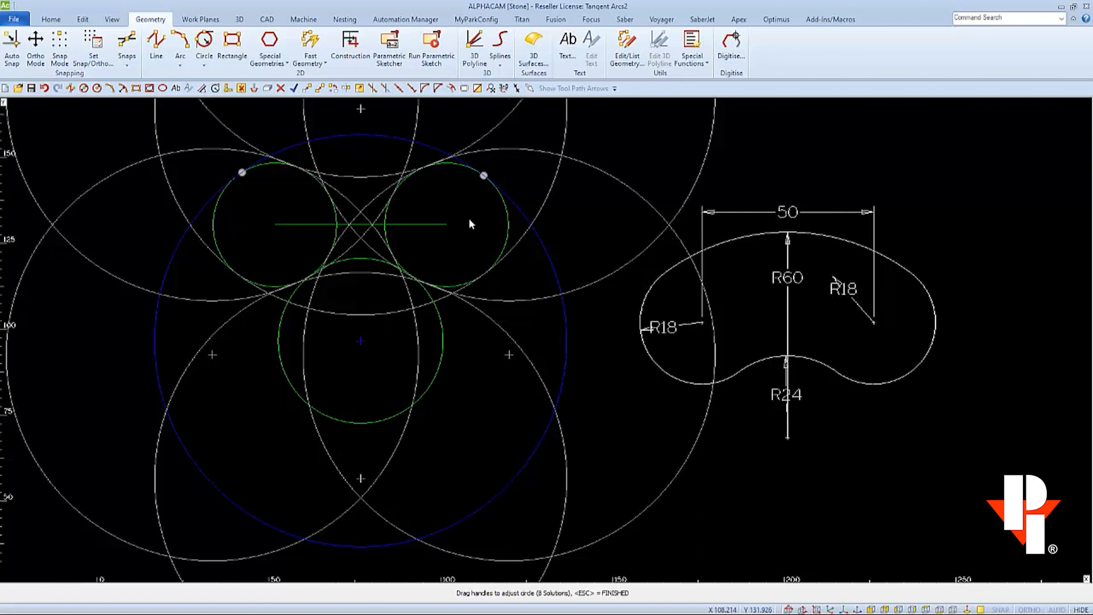
right_click(471, 223)
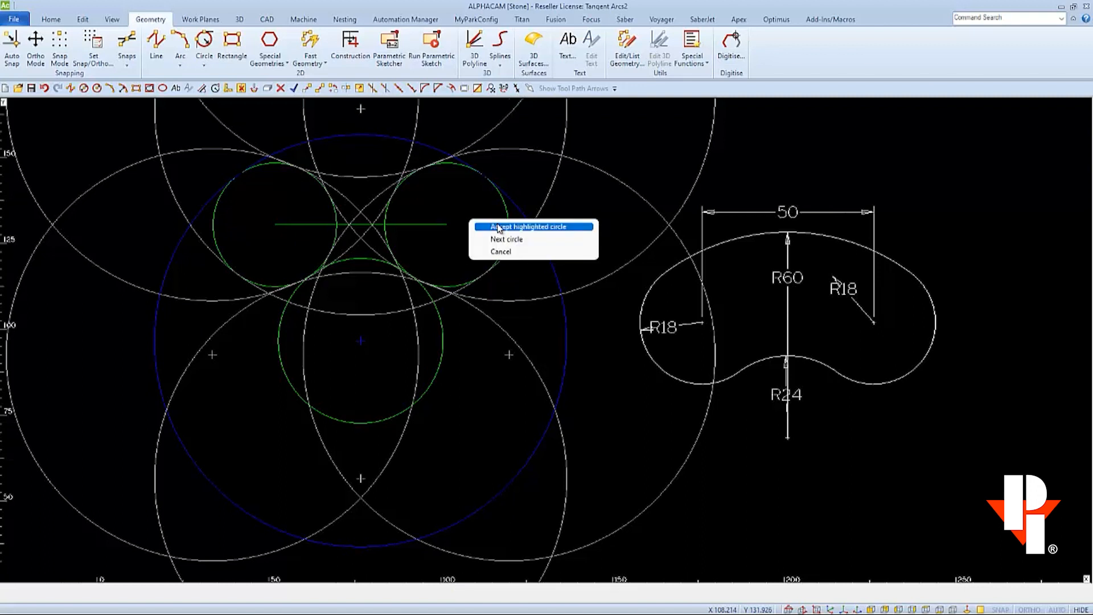
click(527, 226)
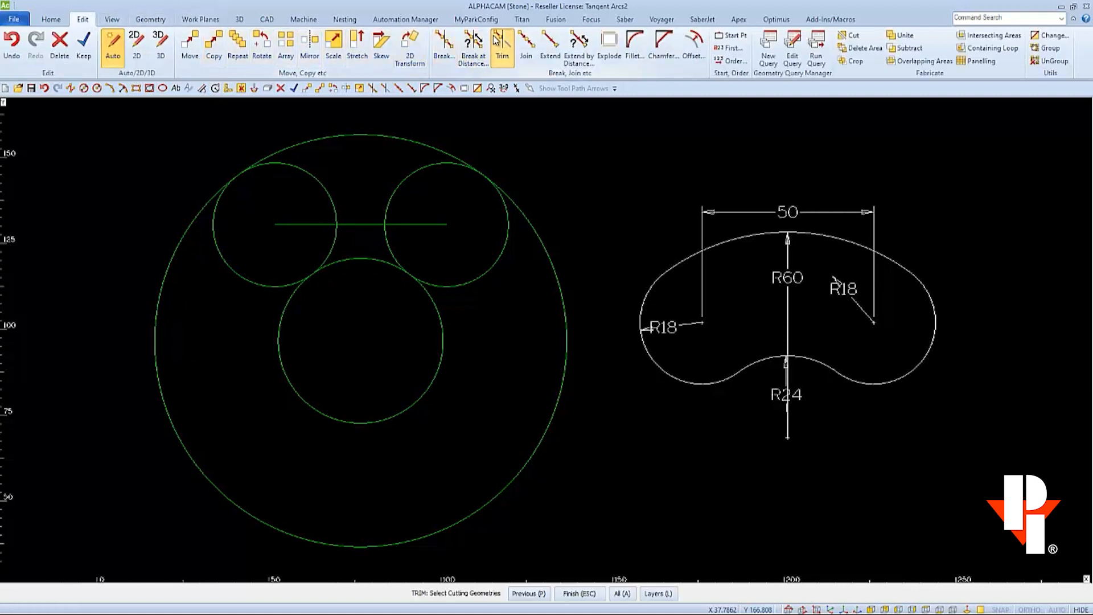
mouse_move(547, 133)
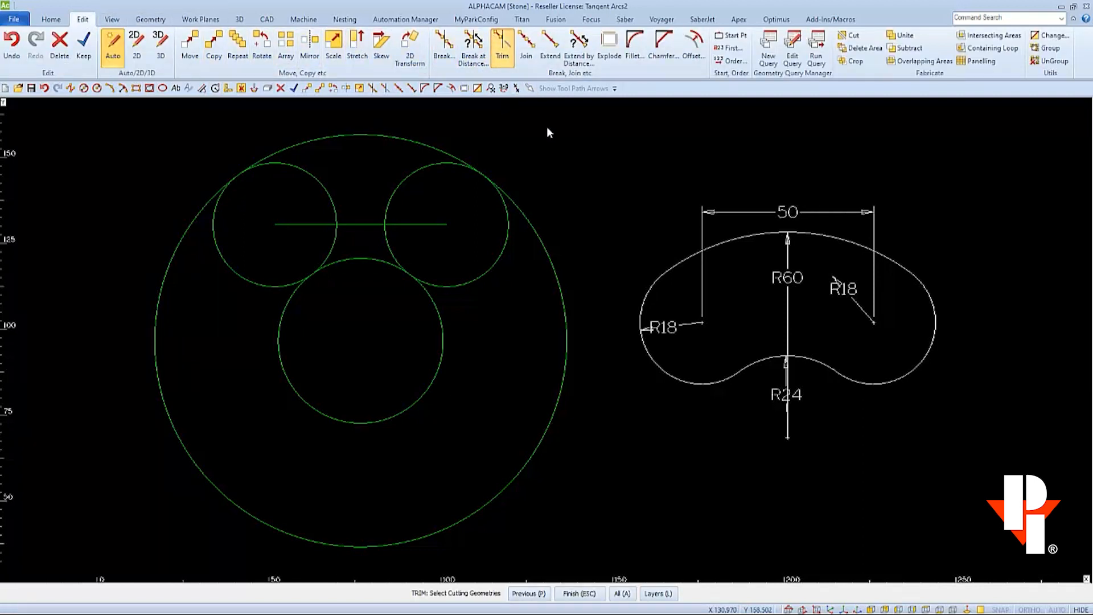
Trim the circles against each other, removing the unwanted arcs to form the kidney outline
drag(549, 128, 222, 417)
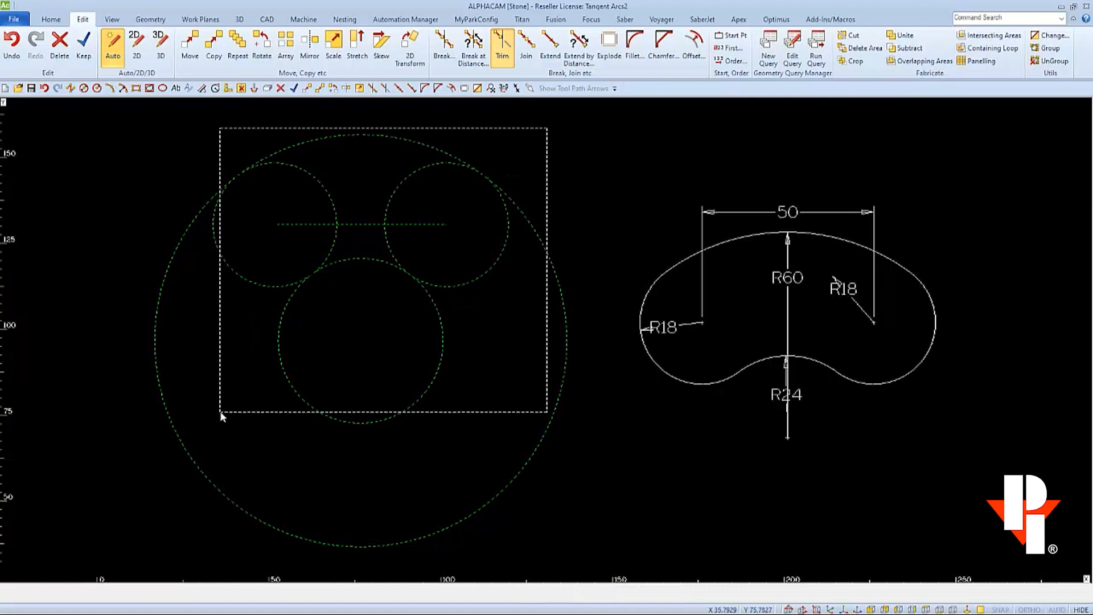
click(501, 40)
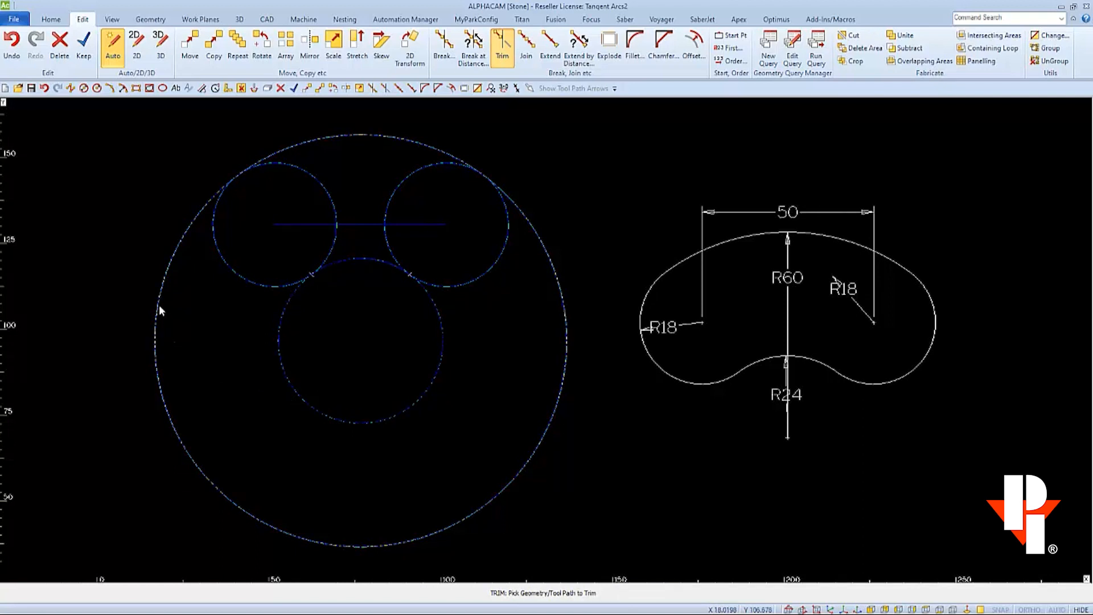
click(335, 250)
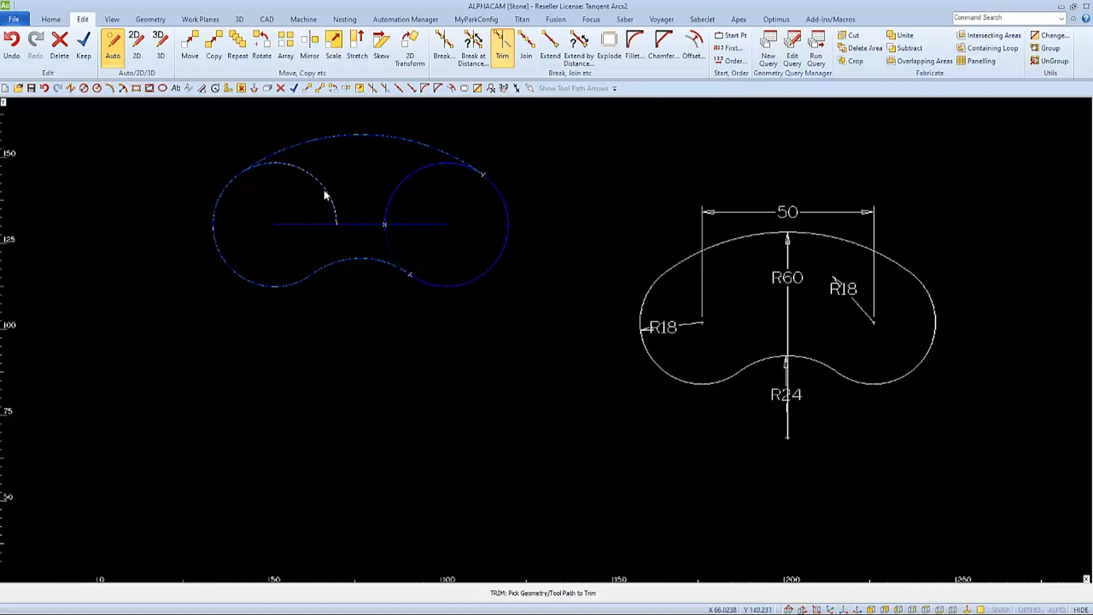
click(325, 210)
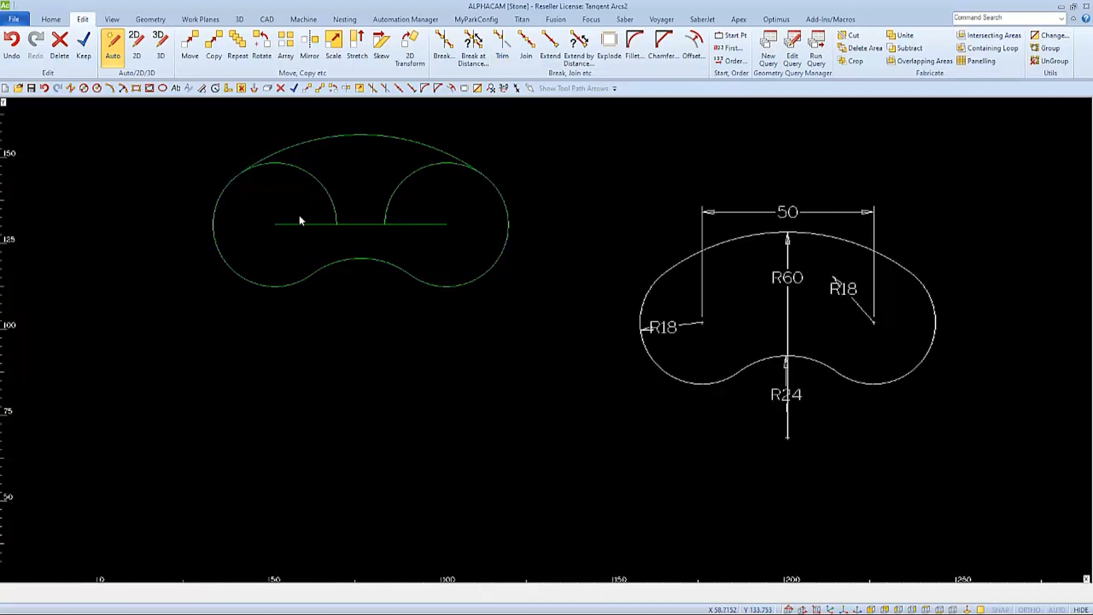
mouse_move(173, 170)
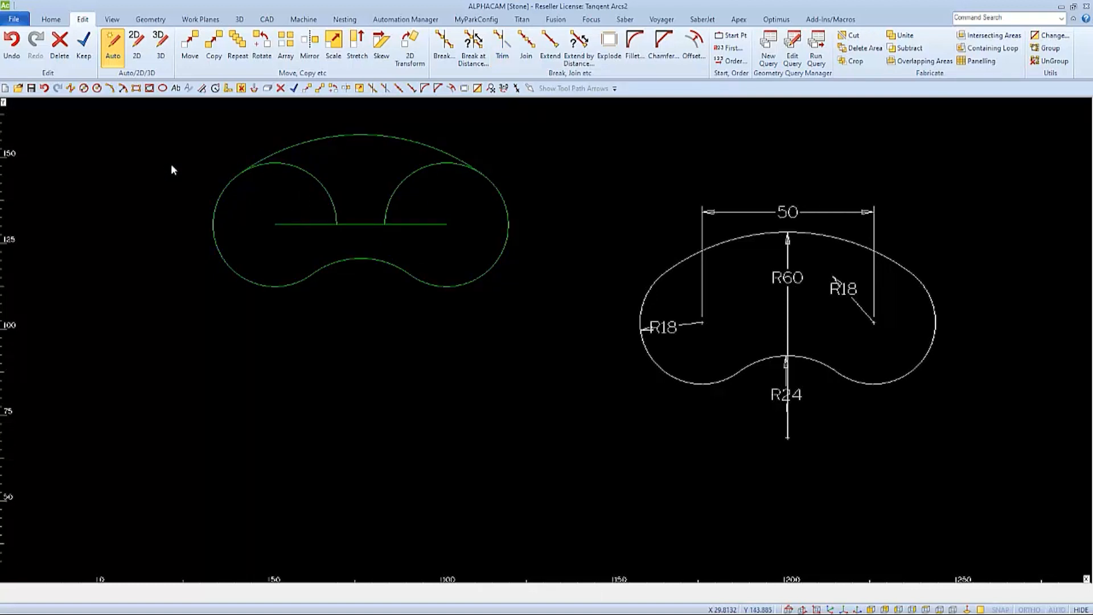
click(59, 43)
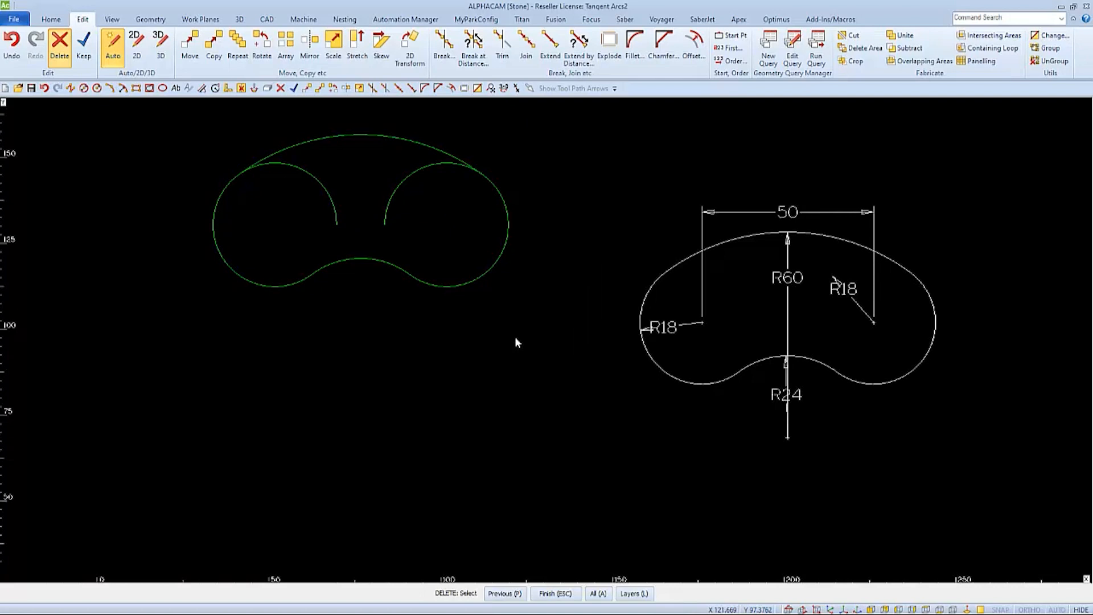
mouse_move(434, 170)
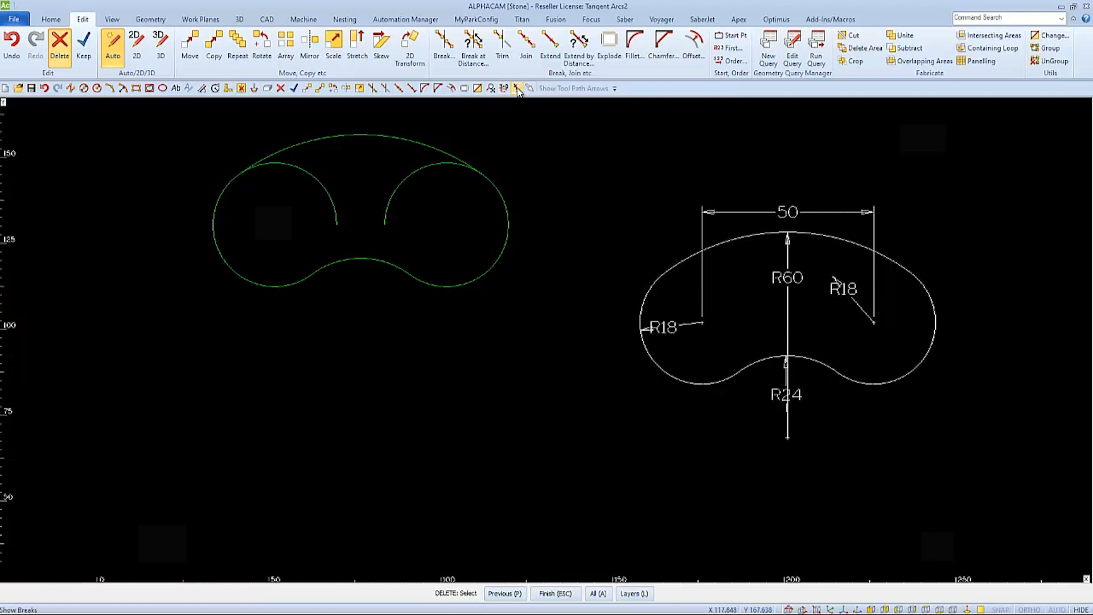
With Show Breaks on, delete the left and right leftover inner arcs and confirm
click(516, 88)
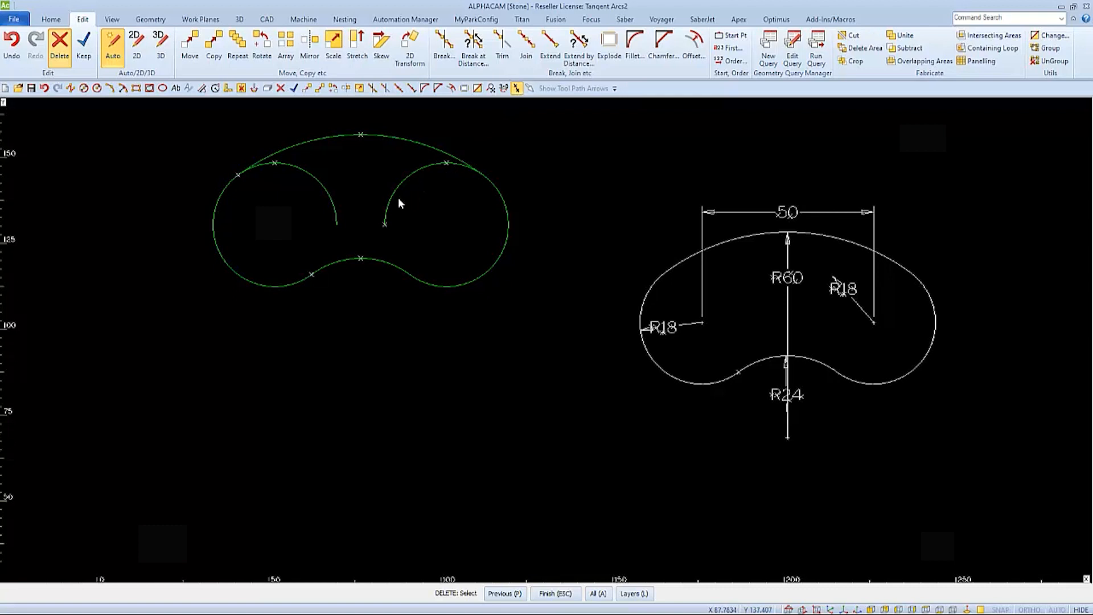
click(418, 174)
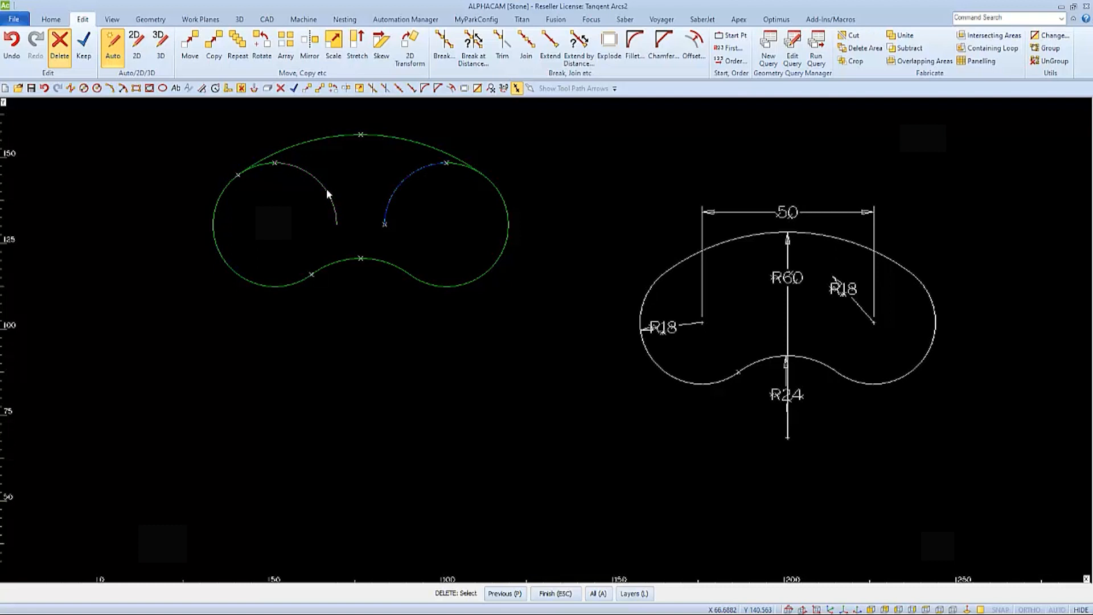
click(328, 195)
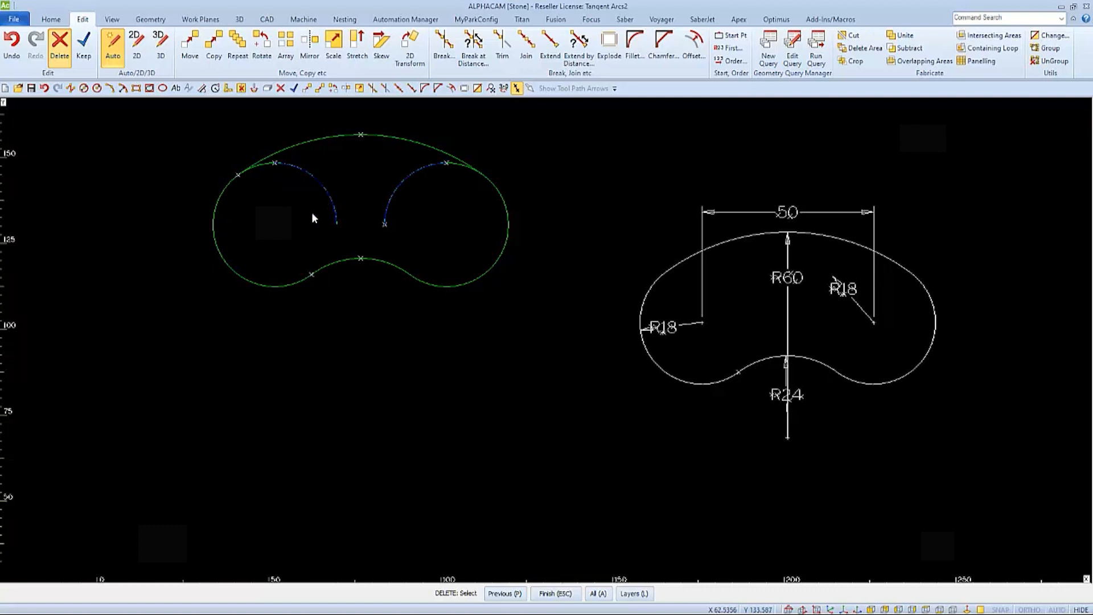
click(555, 593)
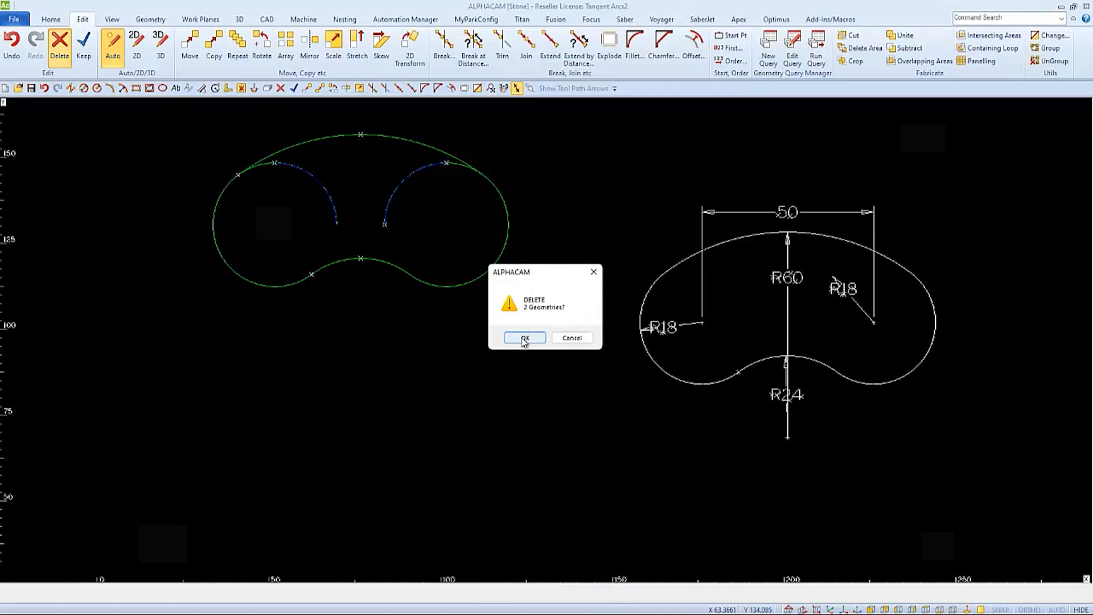
click(524, 337)
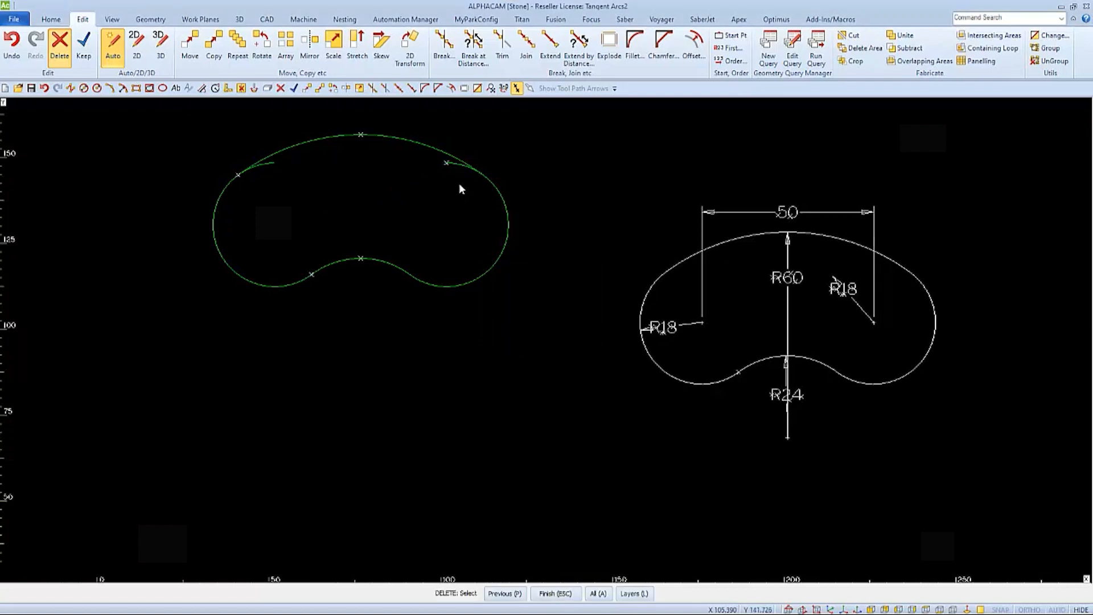
mouse_move(263, 171)
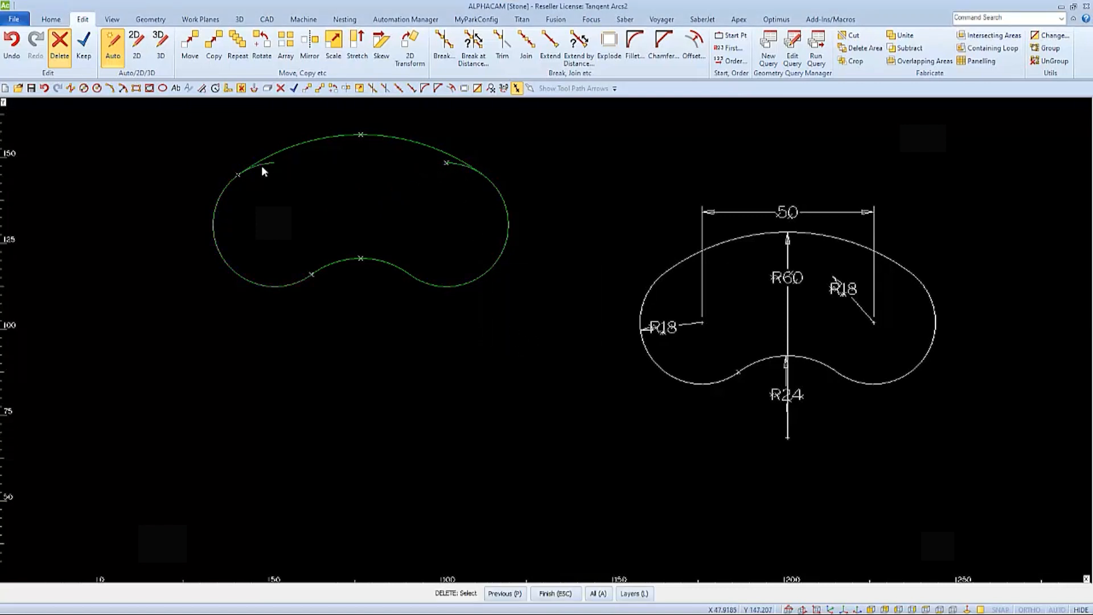
mouse_move(289, 180)
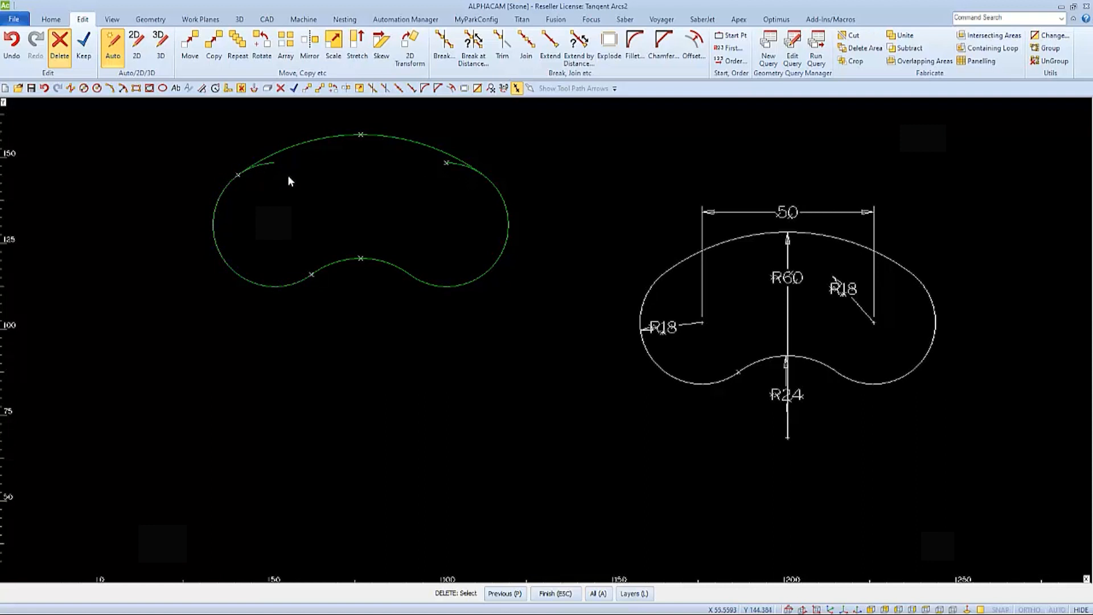
click(502, 46)
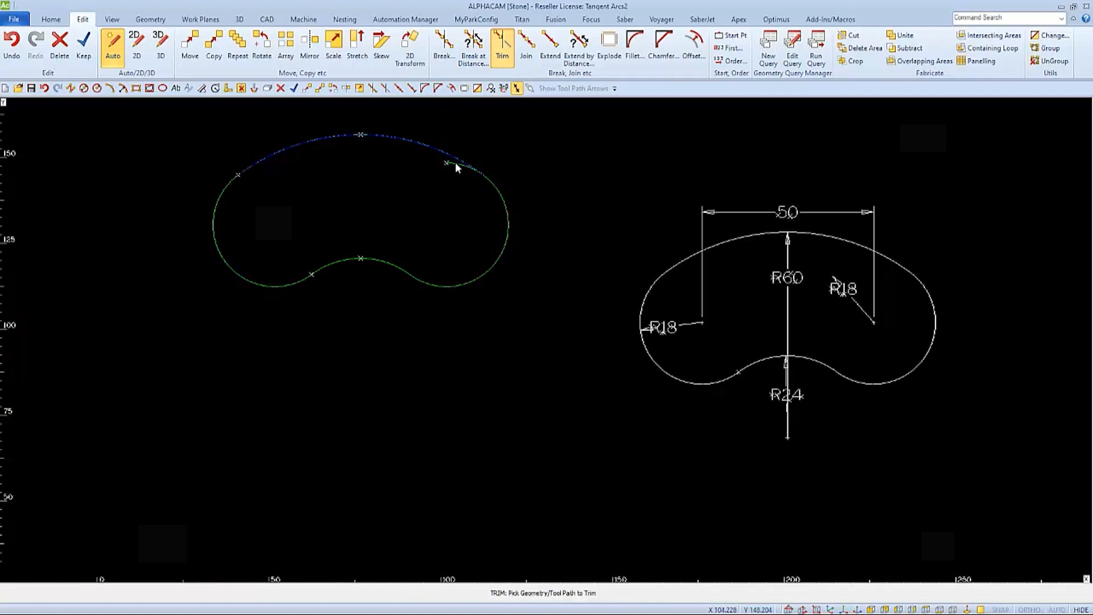
Trim the leftover stub off the top arc of the kidney outline
click(526, 46)
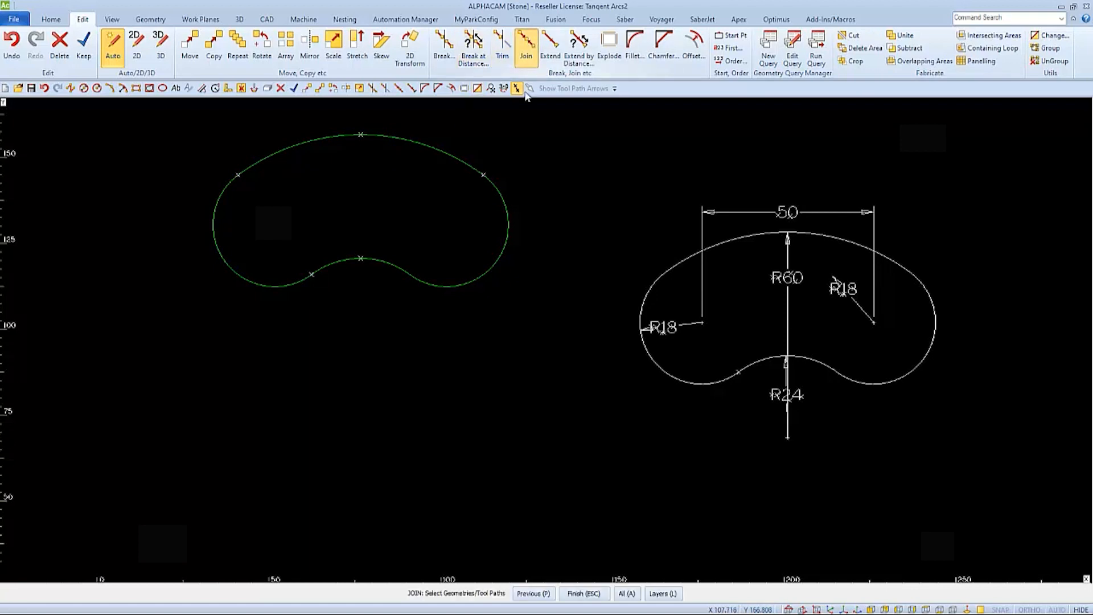